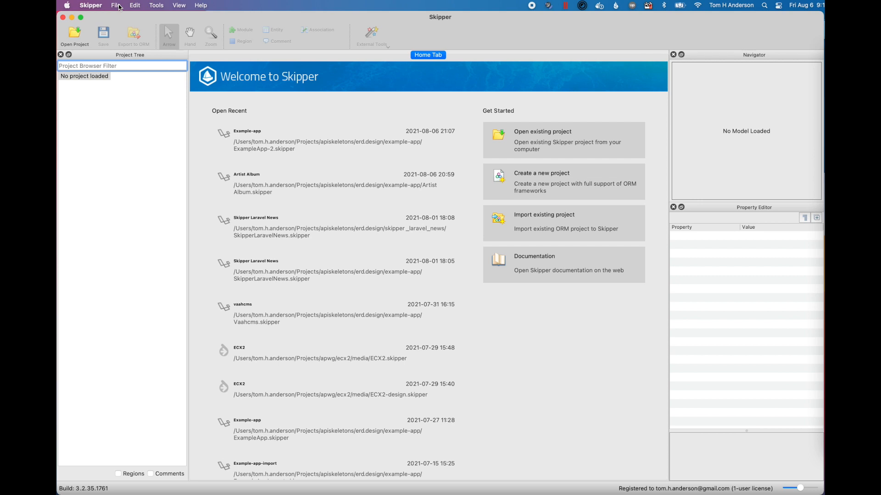
Start a new ORM project from the File menu's Create or Import New submenu.
left_click(115, 6)
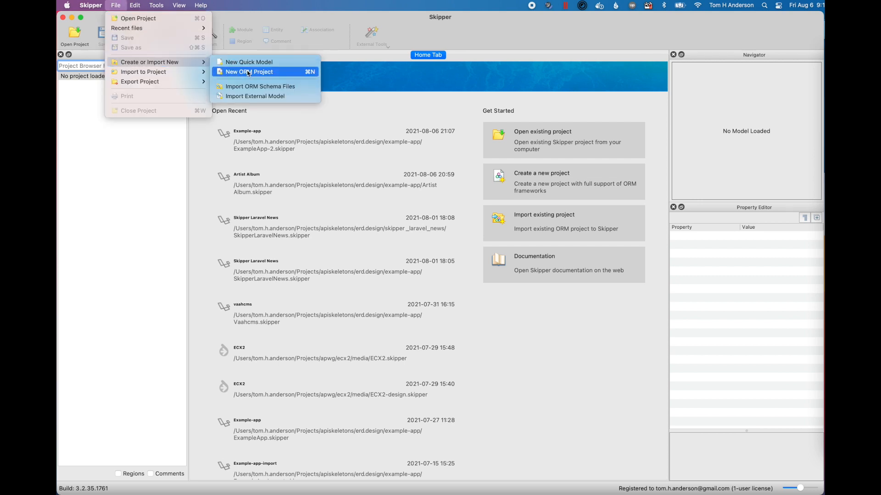
left_click(247, 72)
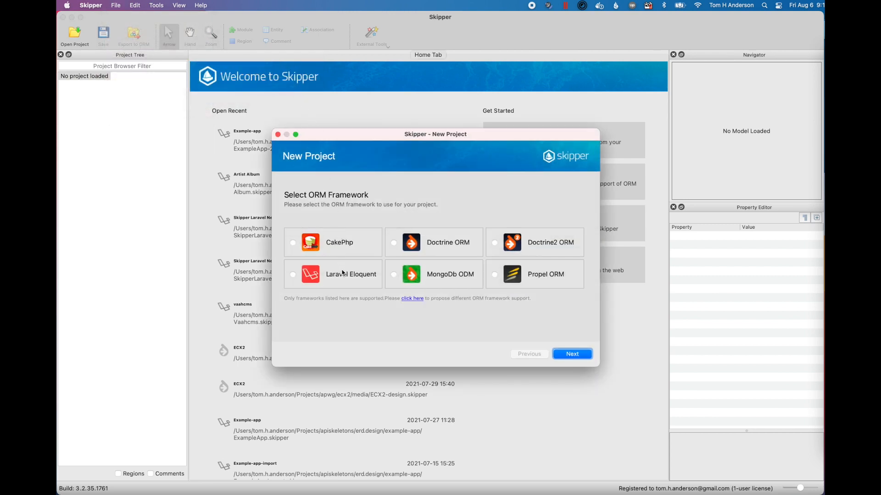
Choose Laravel Eloquent as the ORM and Laravel as the MVC framework.
left_click(571, 354)
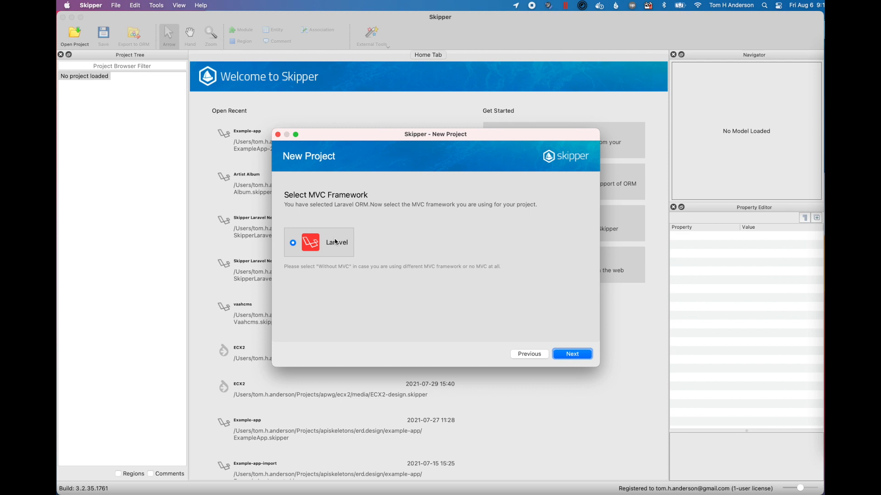
left_click(571, 354)
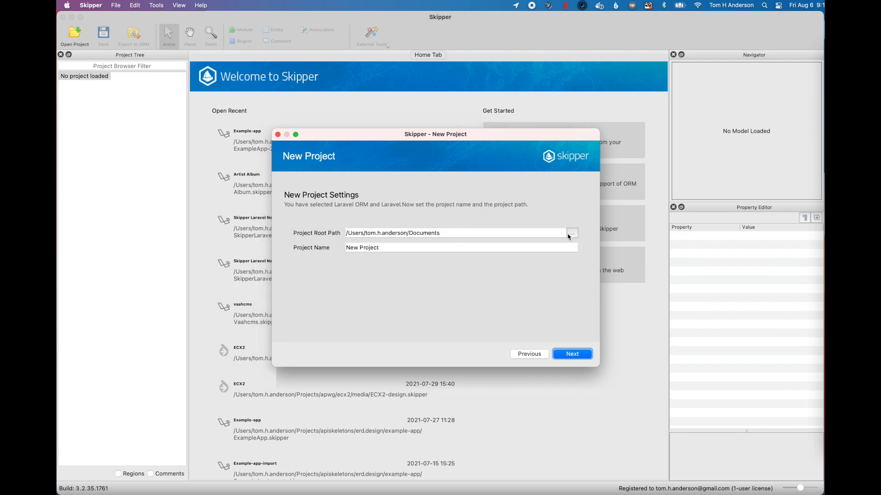
Root the project in the example-app folder, accept the Example-app name and finish the wizard.
left_click(572, 232)
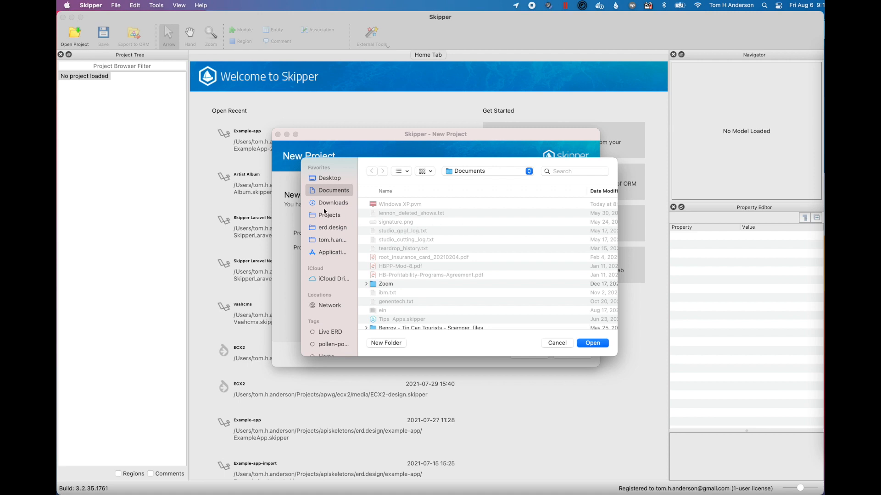
left_click(332, 228)
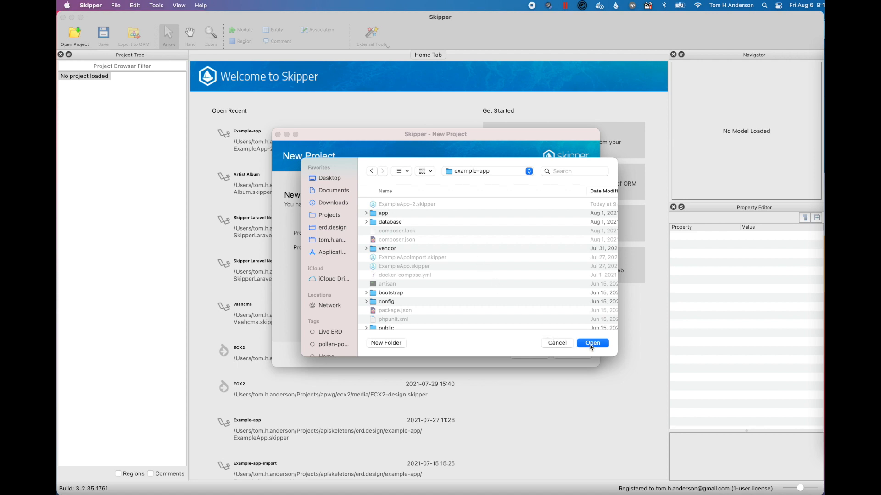
left_click(592, 342)
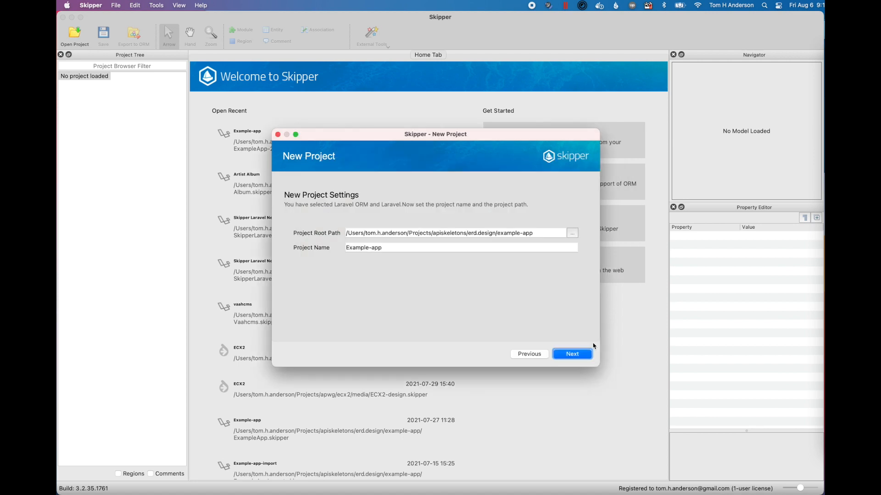
left_click(571, 354)
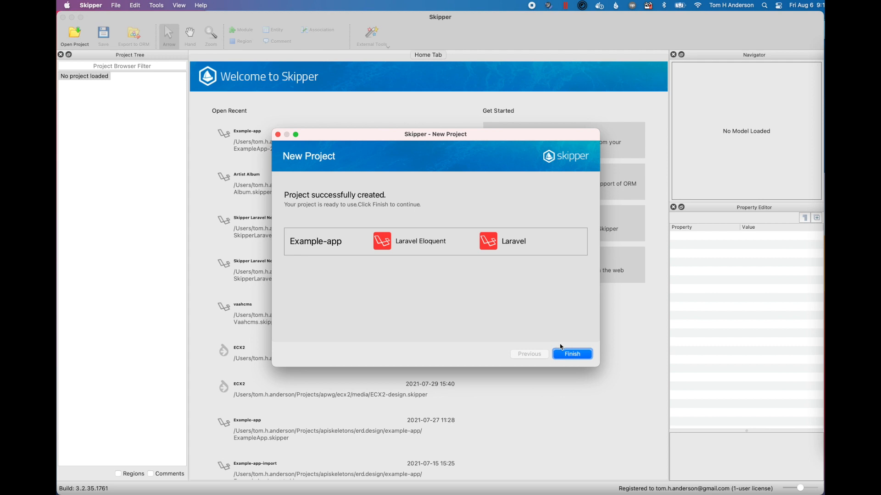
left_click(572, 354)
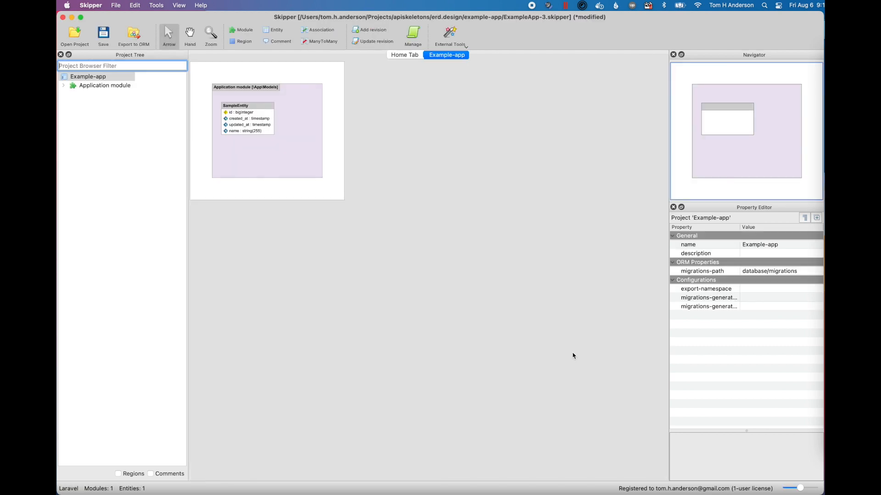
mouse_move(537, 350)
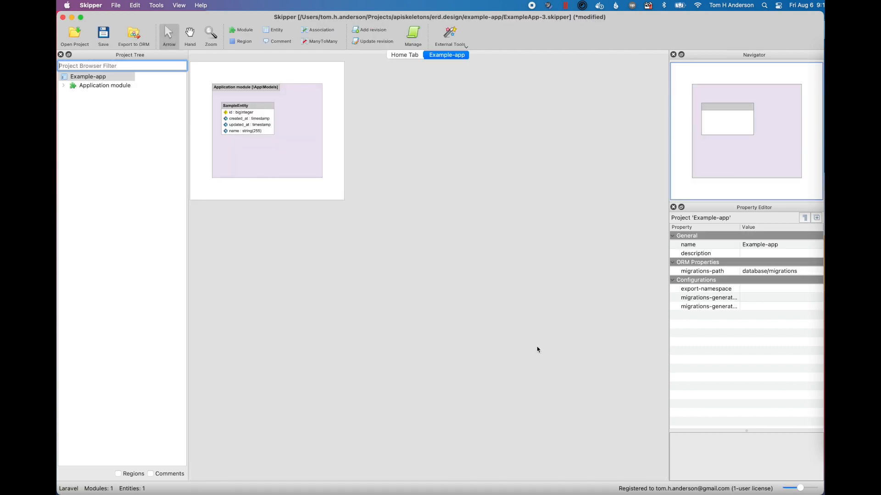
mouse_move(528, 346)
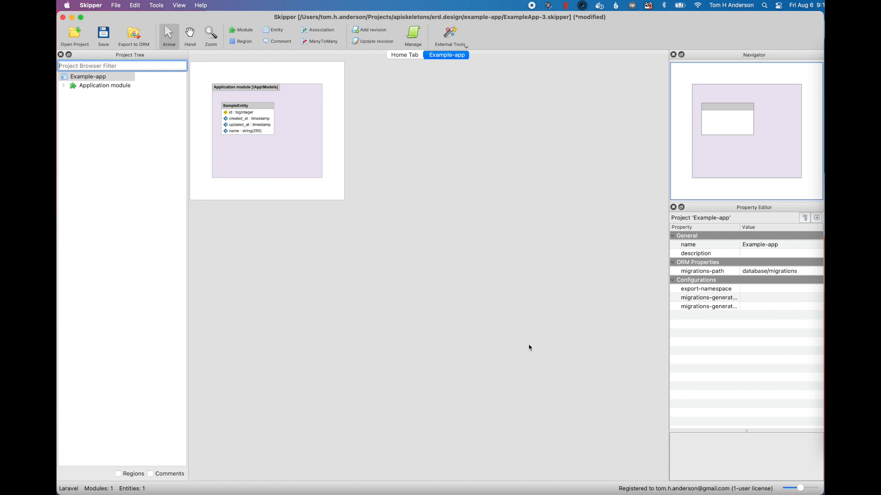
mouse_move(526, 347)
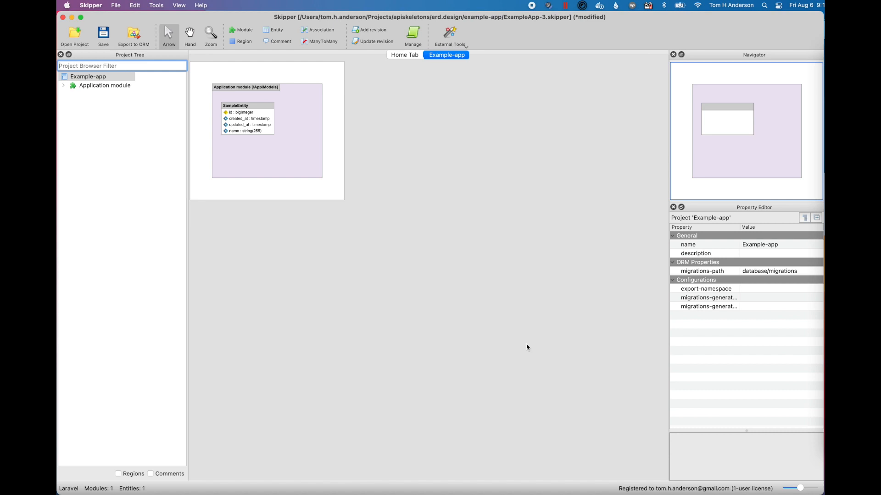
mouse_move(432, 292)
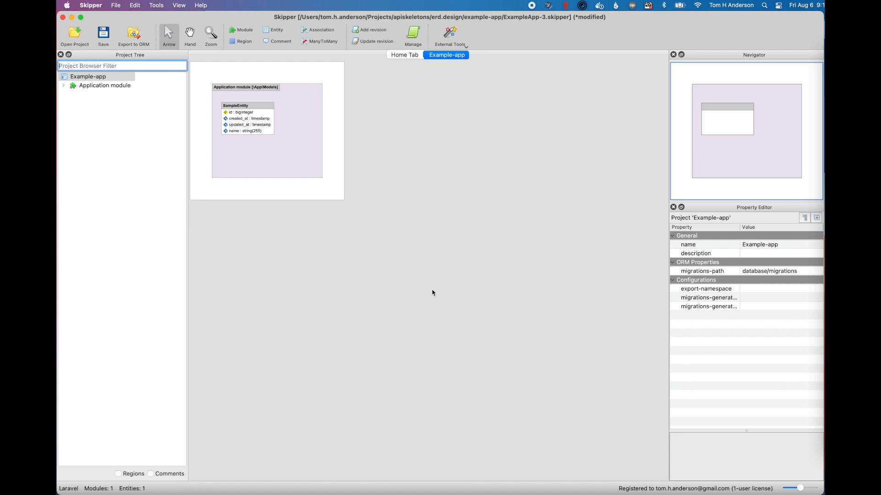
Remove SampleEntity from the model and drag the Application module much larger.
right_click(246, 112)
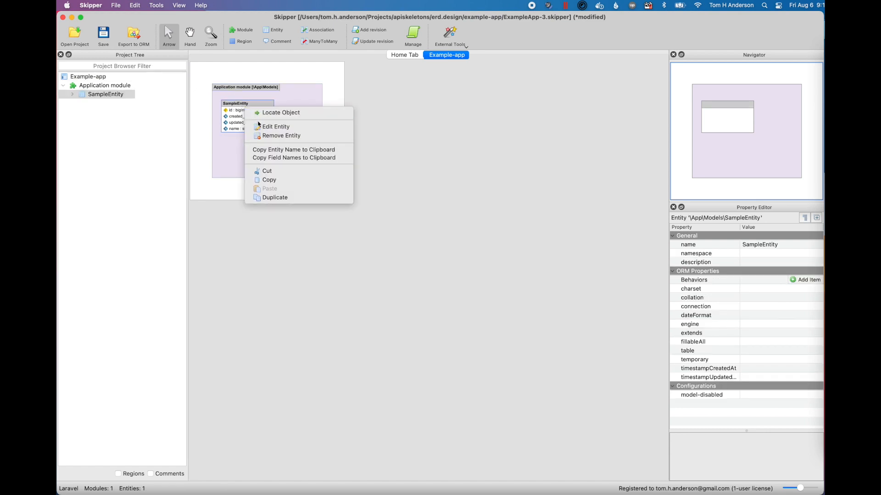
left_click(281, 136)
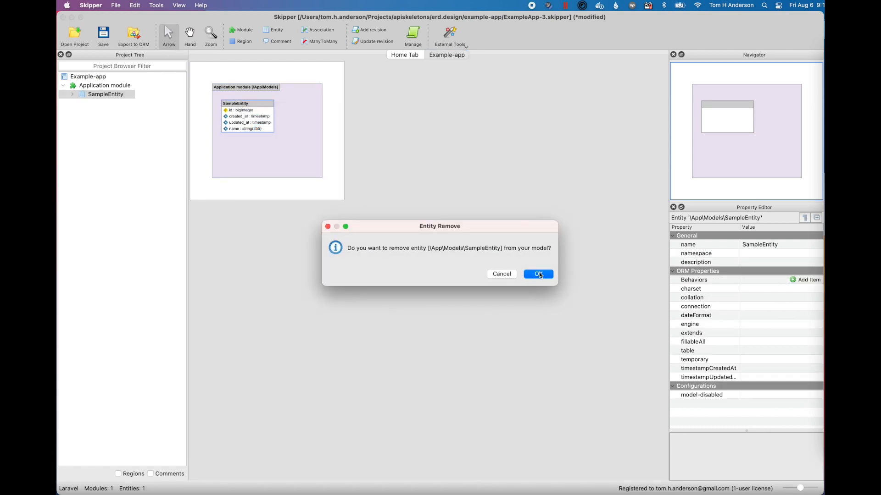
left_click(538, 274)
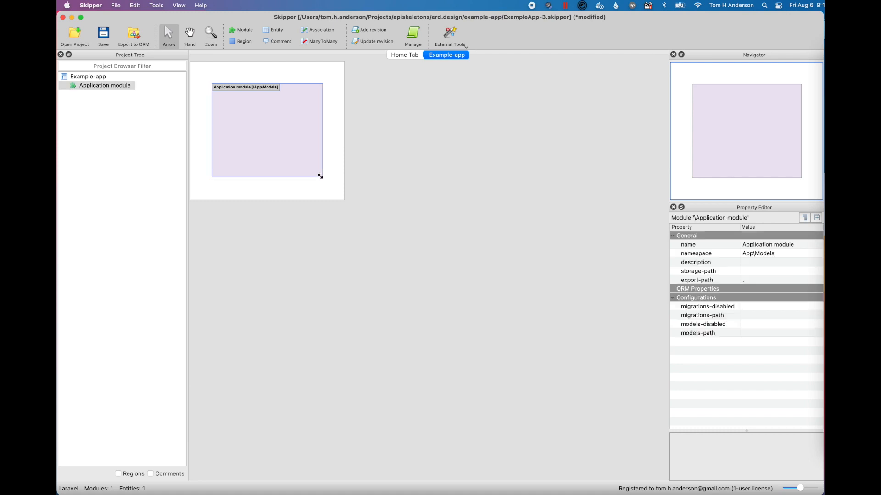
left_click_drag(319, 176, 452, 286)
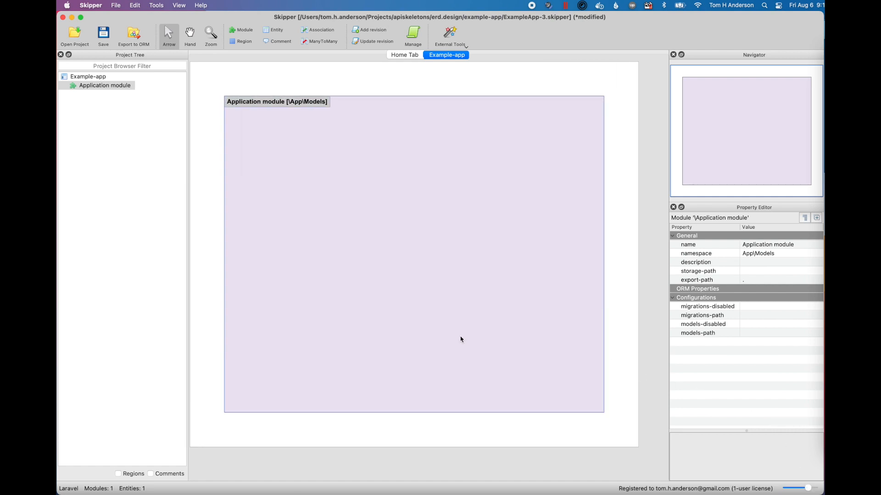
mouse_move(306, 165)
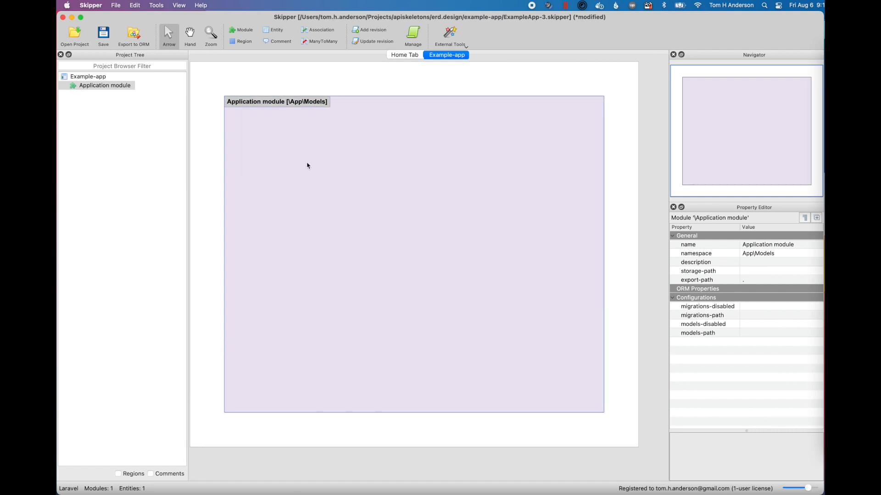
mouse_move(305, 157)
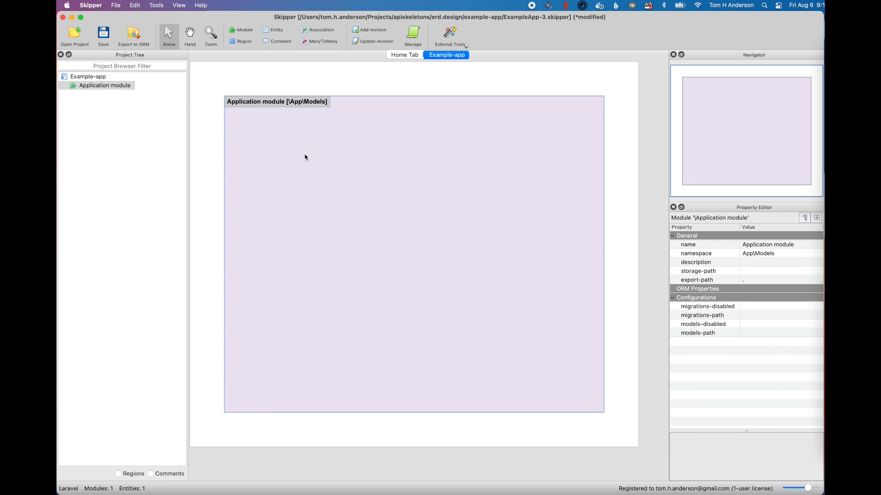
mouse_move(276, 90)
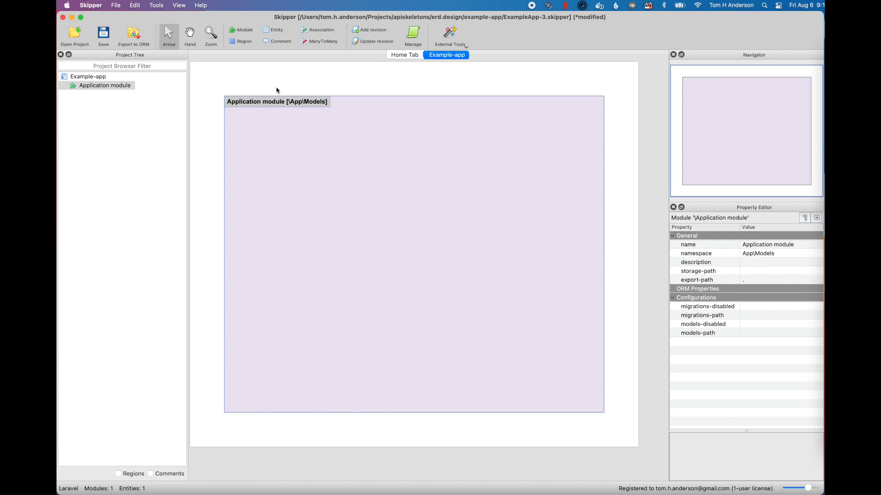
Place a new User entity and add name, email and password fields to it.
left_click(274, 29)
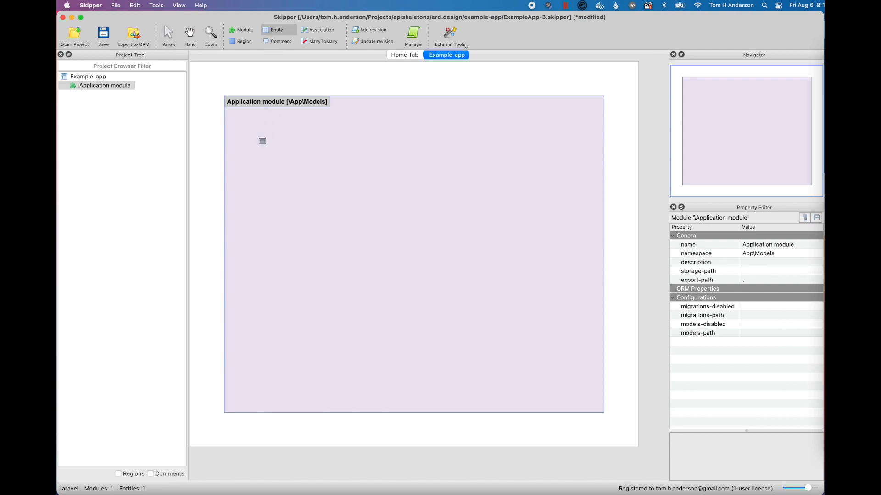
double_click(262, 141)
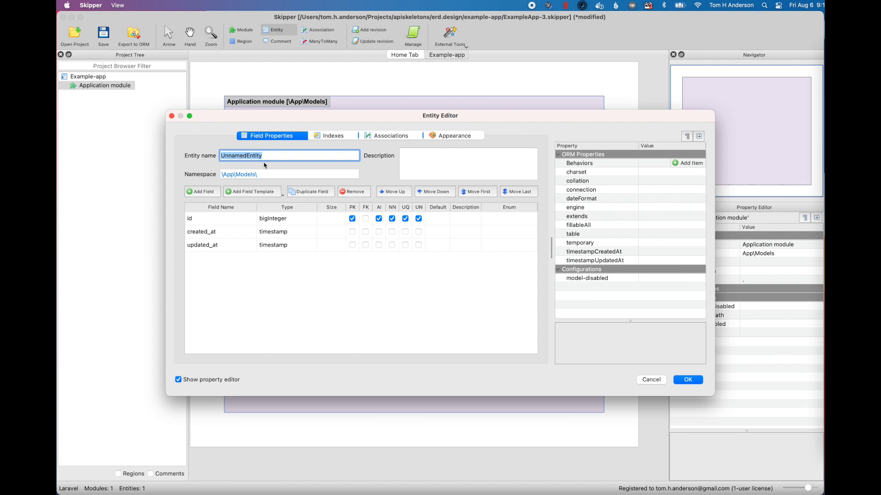
type("User")
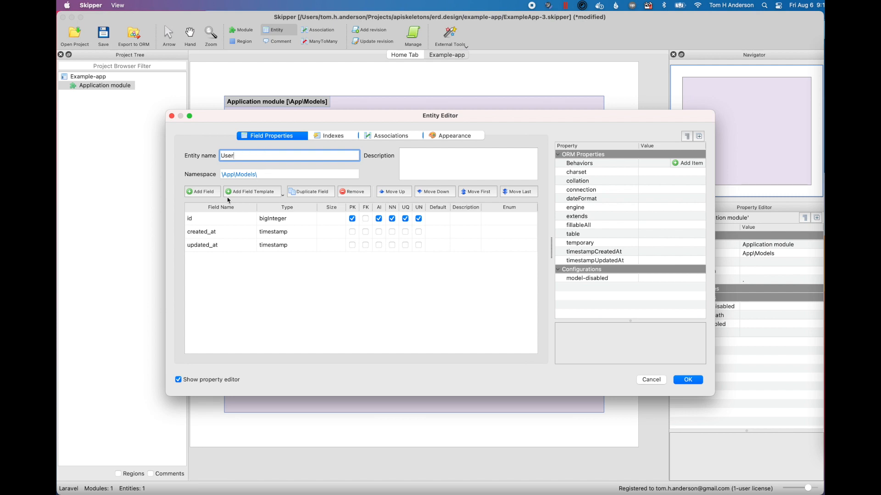
left_click(202, 191)
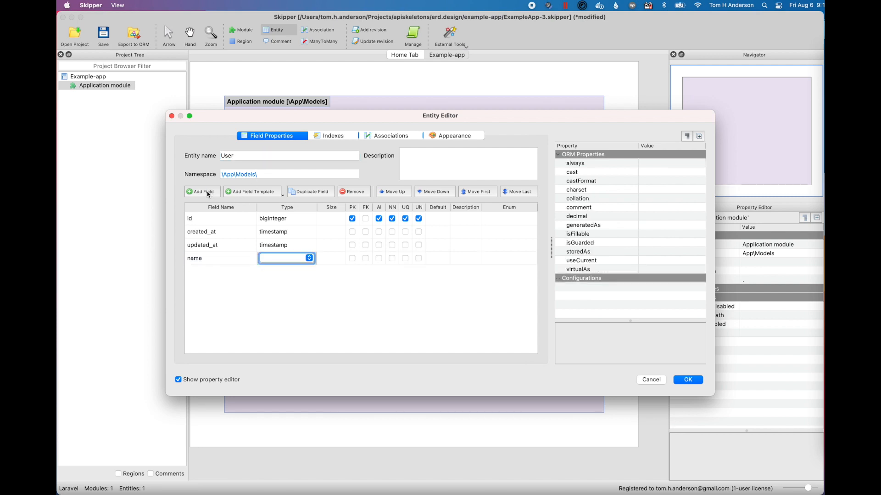
left_click(200, 192)
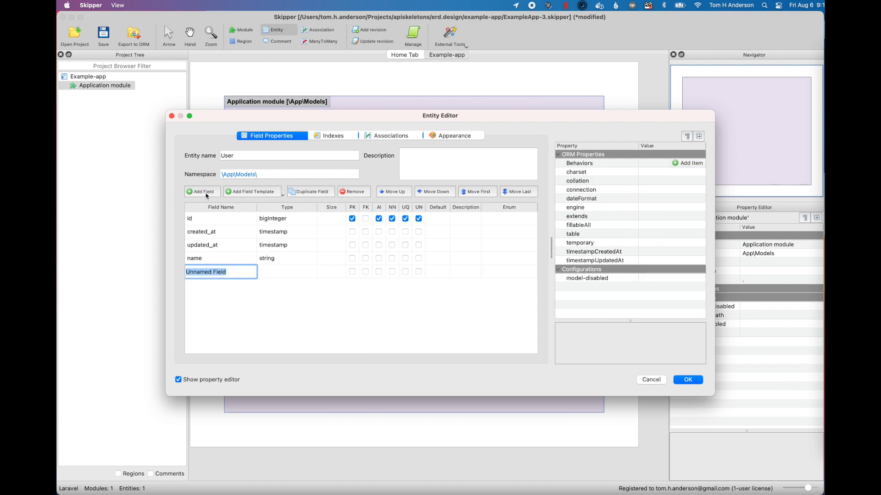
type("email")
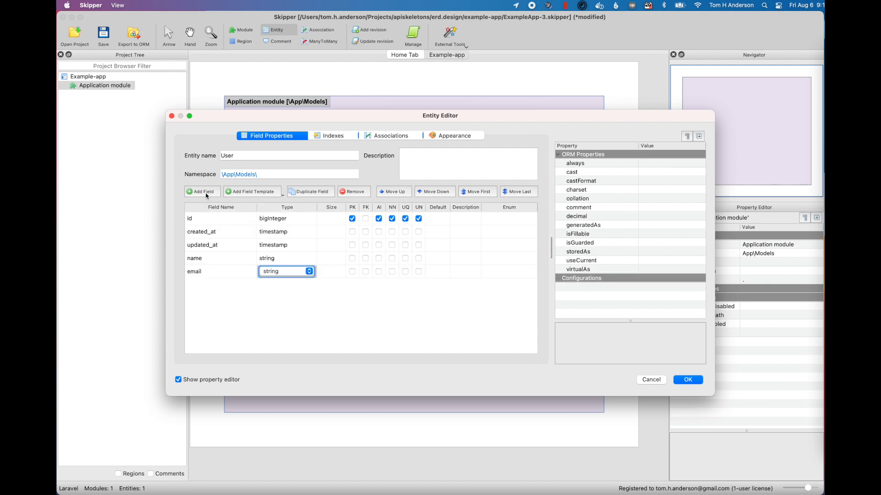
left_click(202, 191)
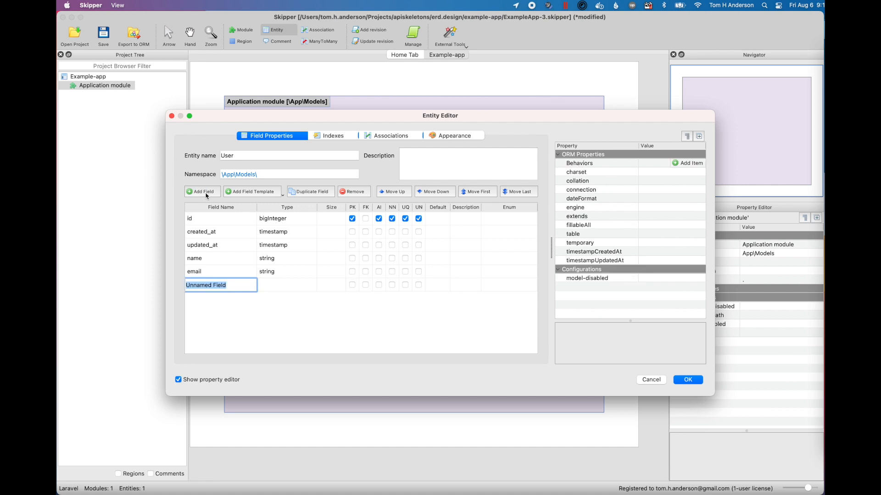
type("password")
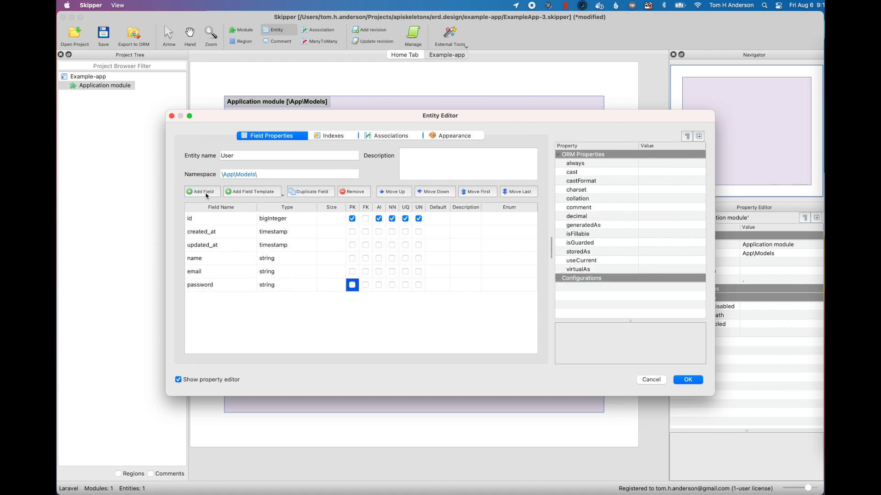
Make the new fields required, order created_at above updated_at and confirm the User entity.
left_click(392, 284)
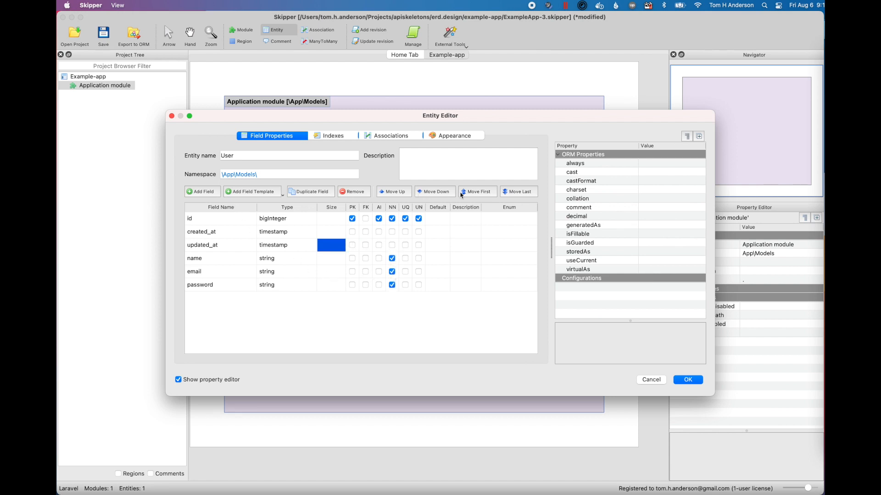
mouse_move(511, 197)
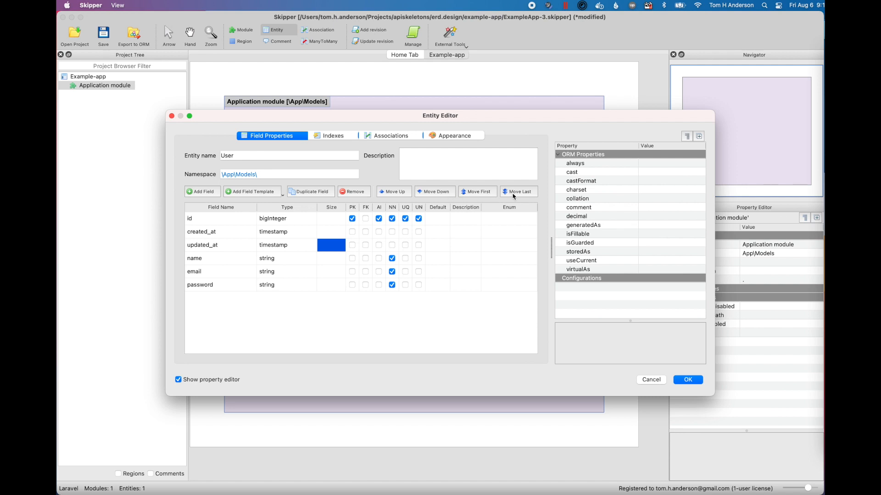
left_click(517, 192)
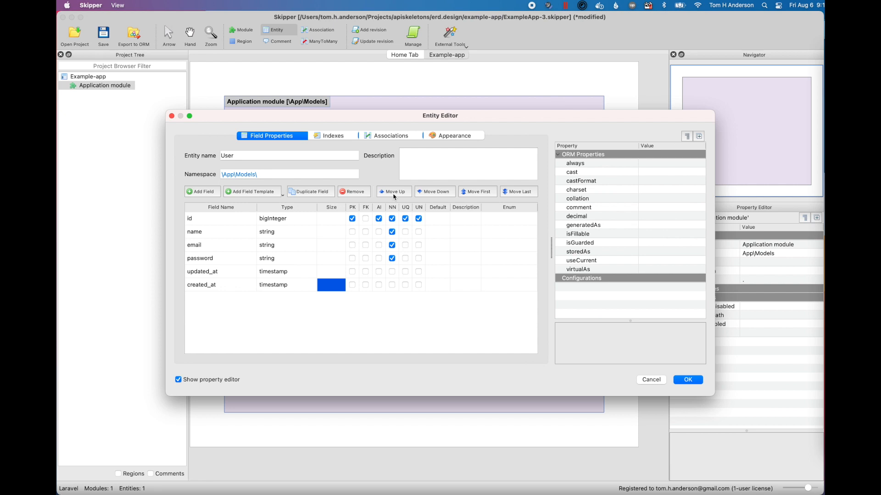
left_click(393, 191)
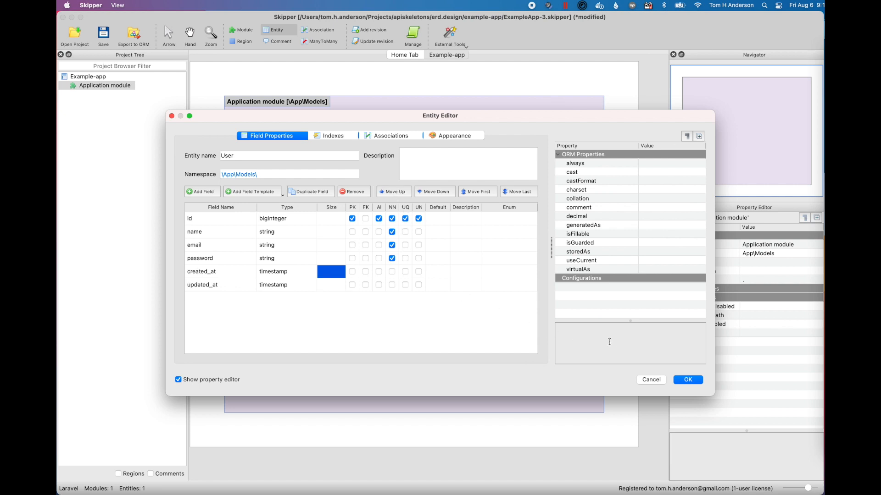
left_click(687, 380)
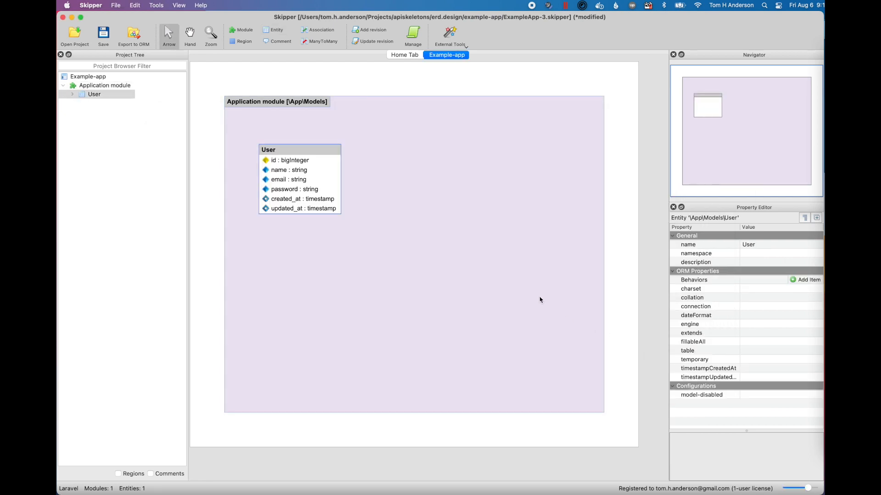
Add an Artist entity with a required name field beside id and the timestamps.
left_click(304, 208)
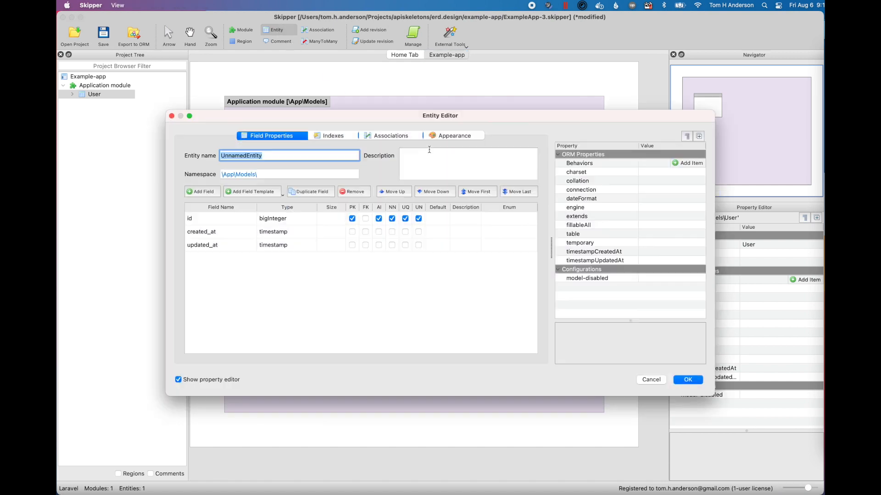
type("Artist")
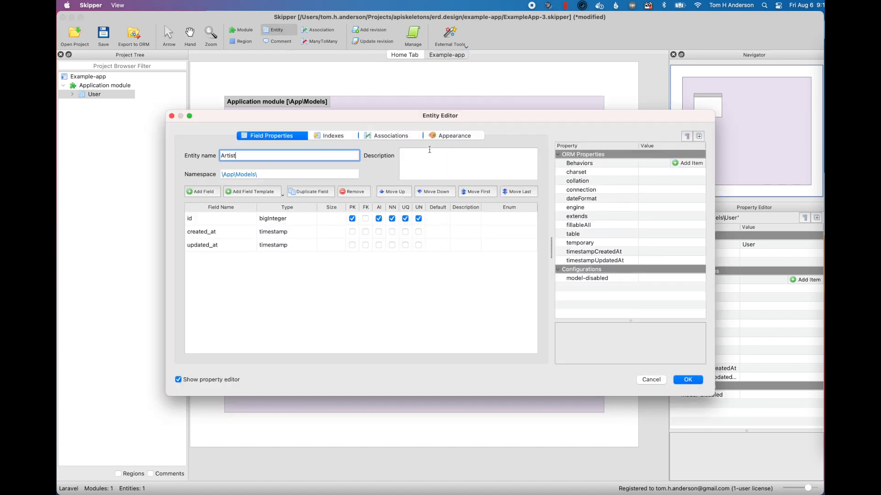
left_click(202, 192)
type("name")
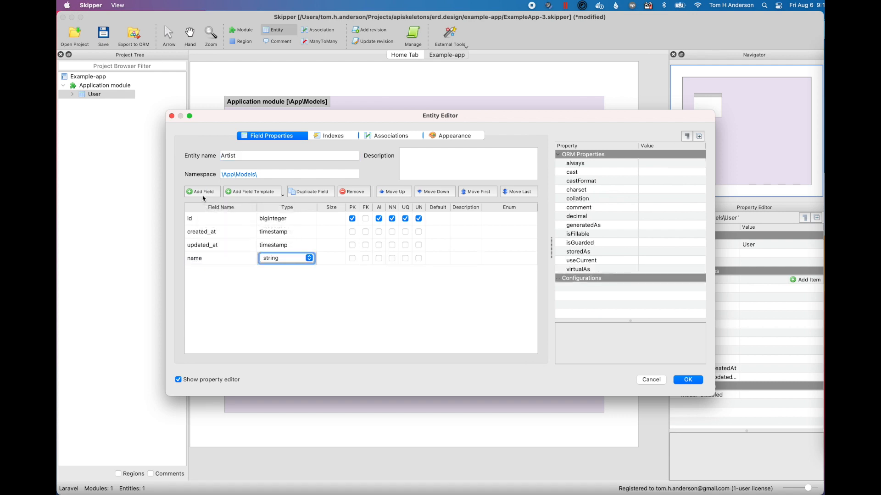
left_click(392, 257)
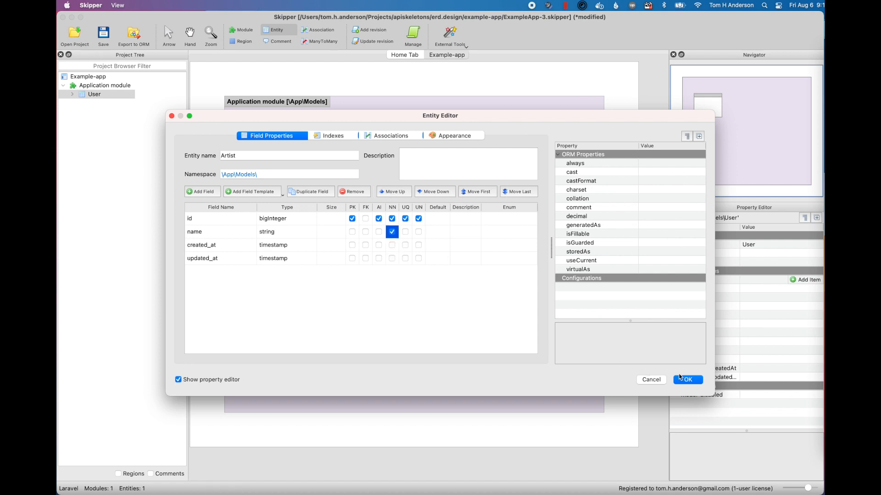
left_click(686, 380)
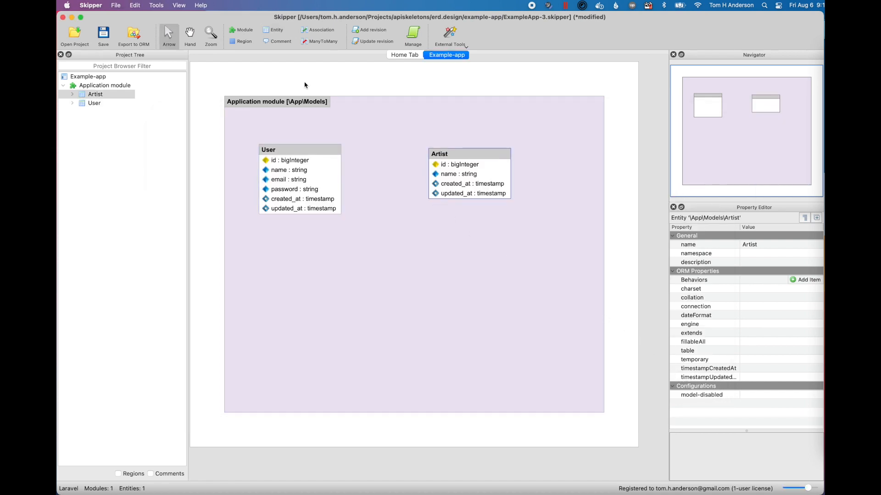
Add an Album entity with title and released_at fields.
left_click(277, 29)
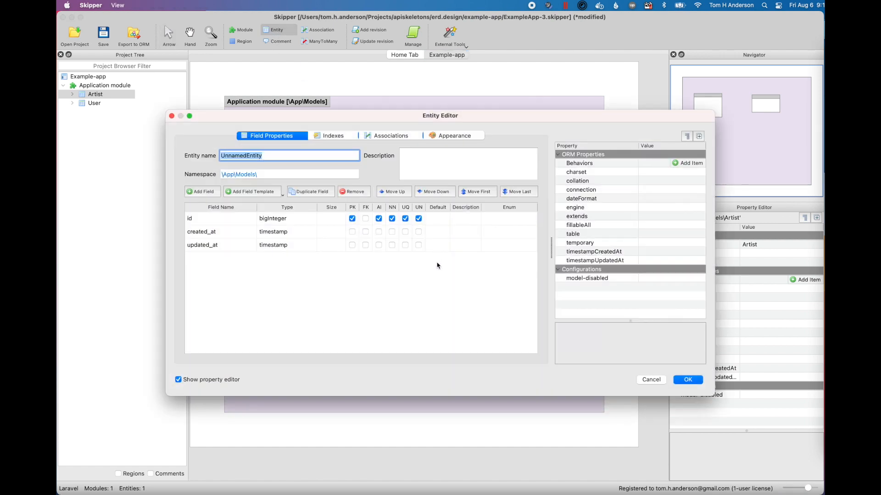
type("Album")
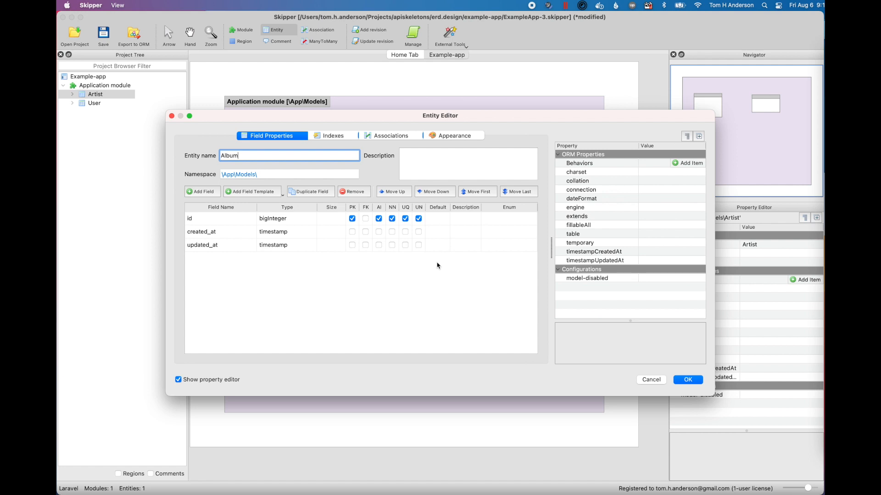
left_click(202, 192)
type("title")
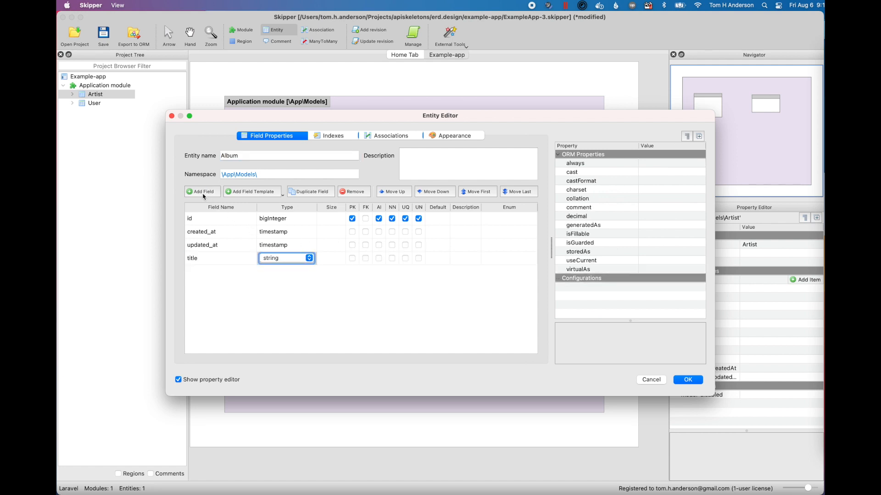
left_click(202, 191)
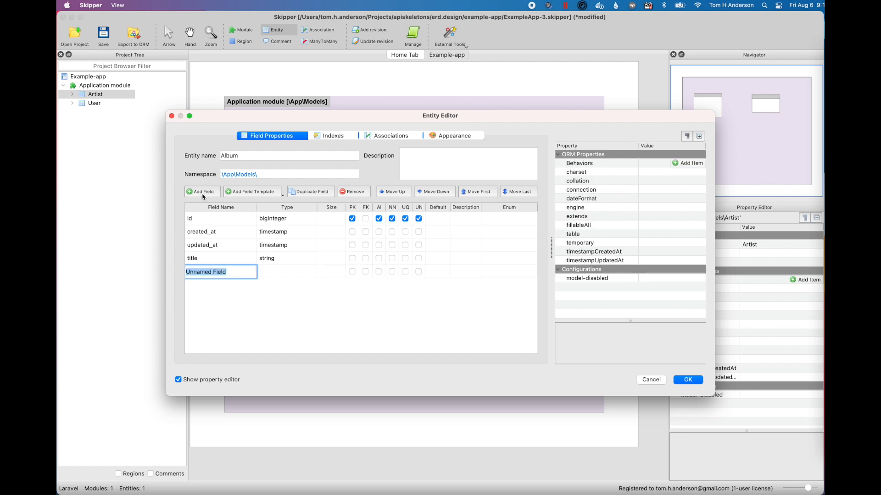
type("releasedd_at")
left_click(286, 271)
type("date")
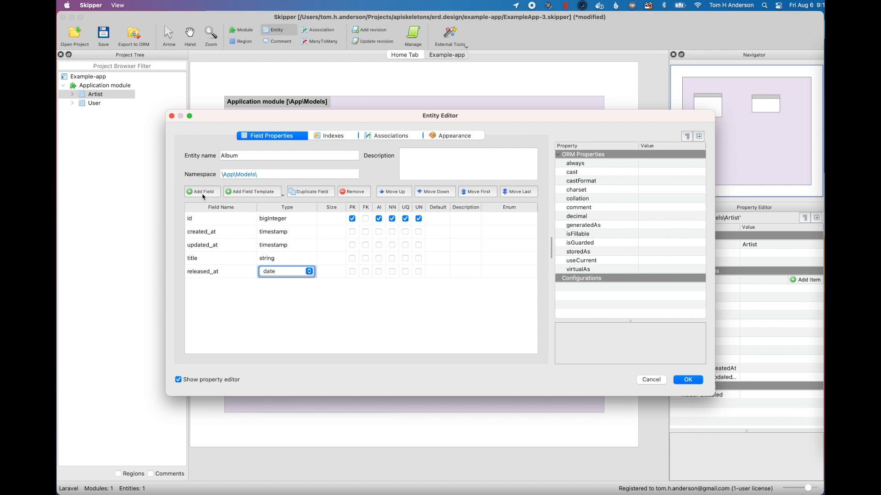
Set released_at to dateTime, make title required and confirm the Album entity.
left_click(287, 272)
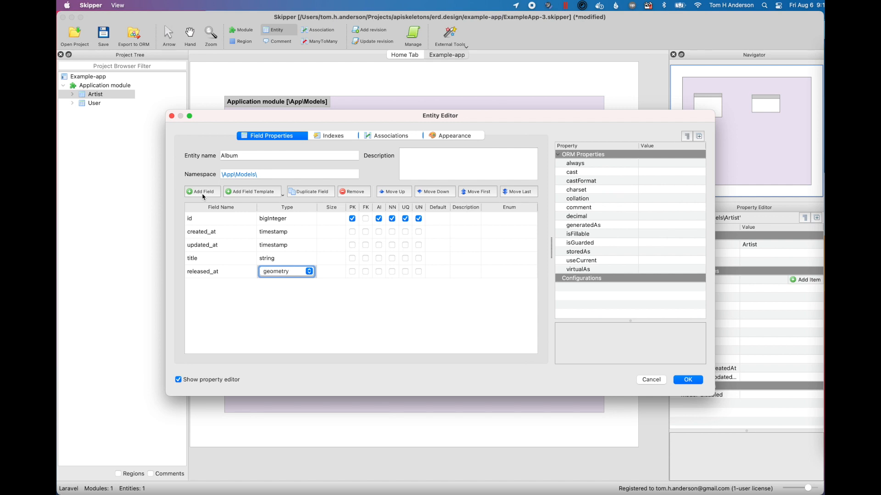
left_click(287, 272)
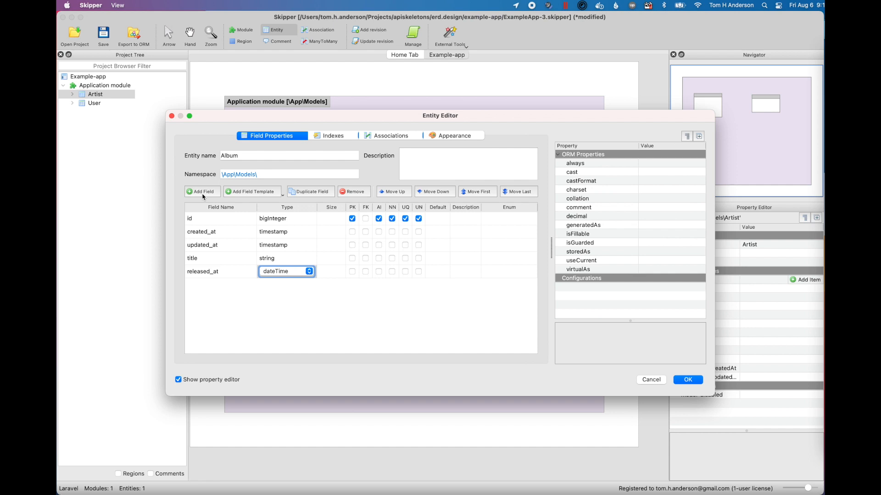
left_click(353, 272)
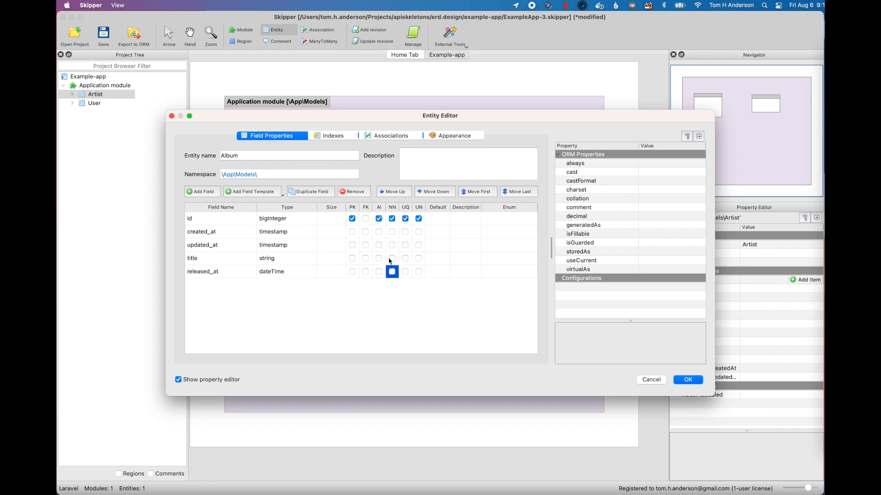
left_click(392, 257)
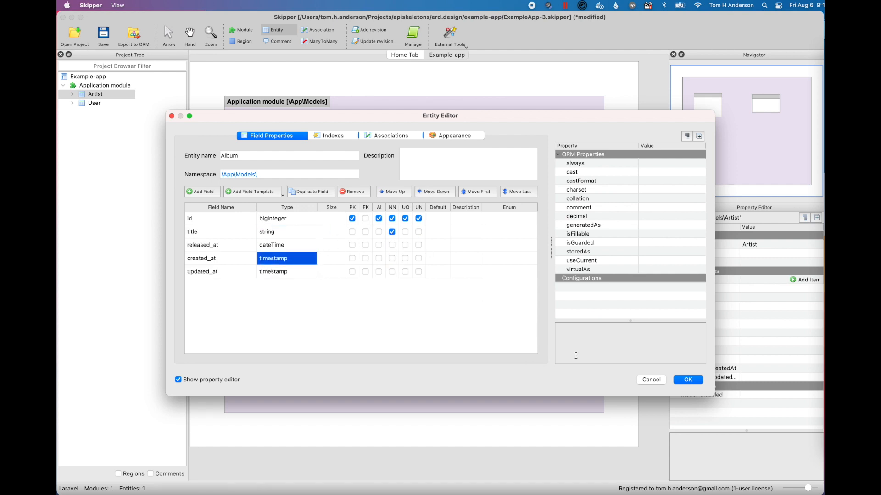
left_click(687, 380)
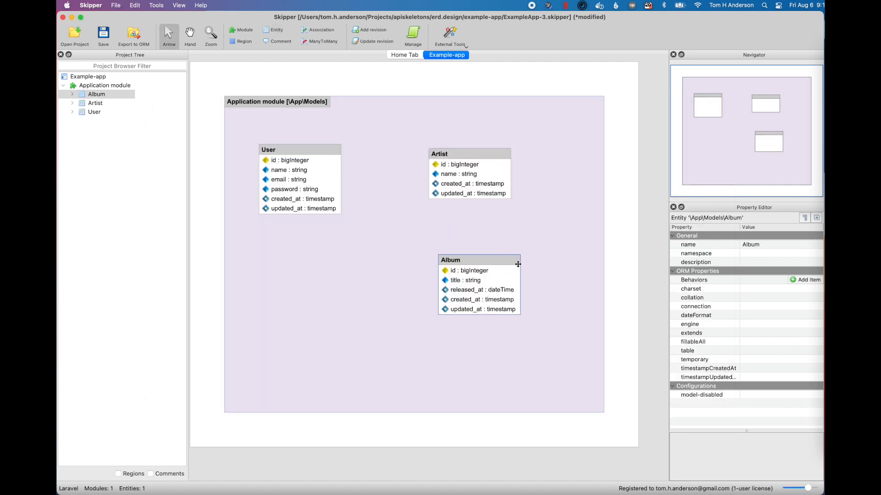
mouse_move(506, 255)
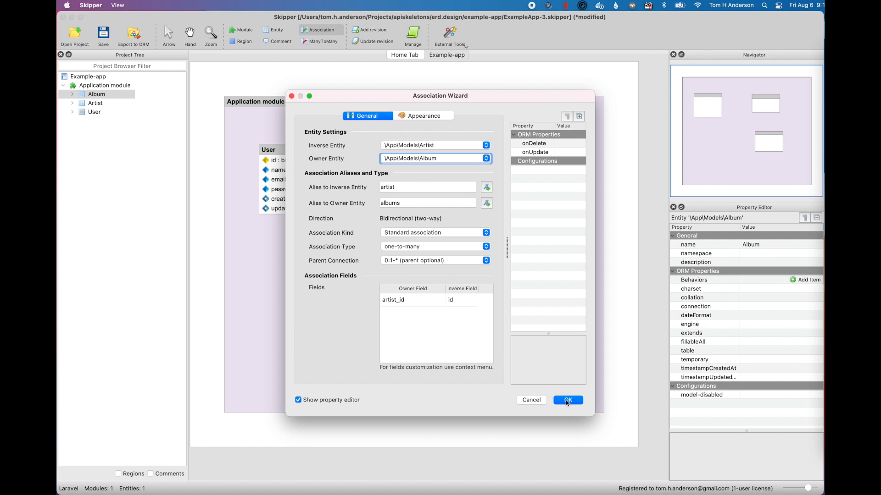
Confirm the Artist-to-Album one-to-many association and make artist_id required.
left_click(566, 400)
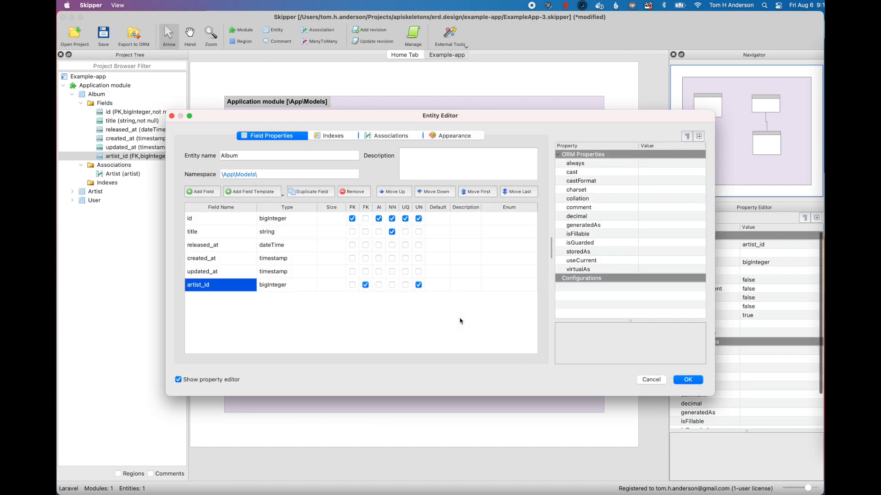
left_click(391, 285)
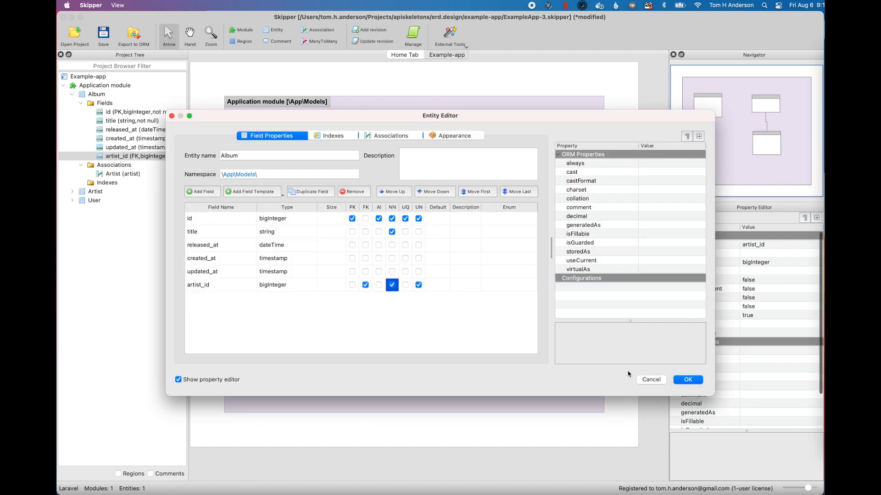
mouse_move(484, 195)
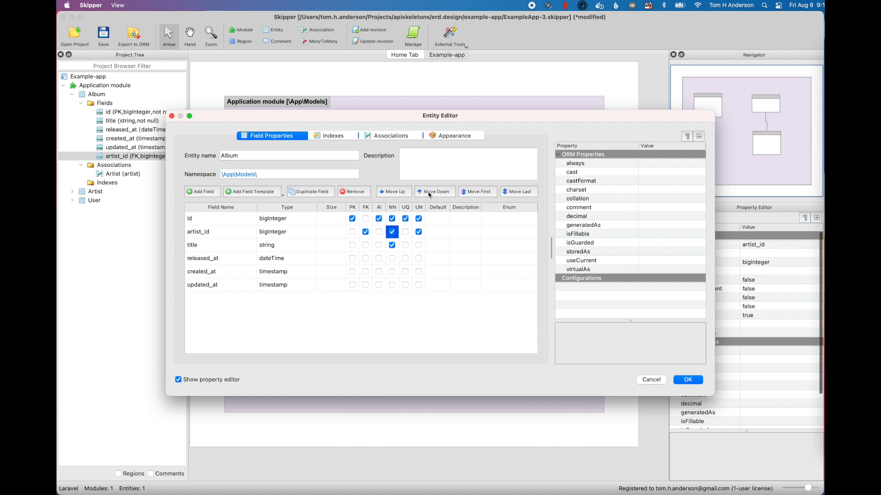
left_click(686, 379)
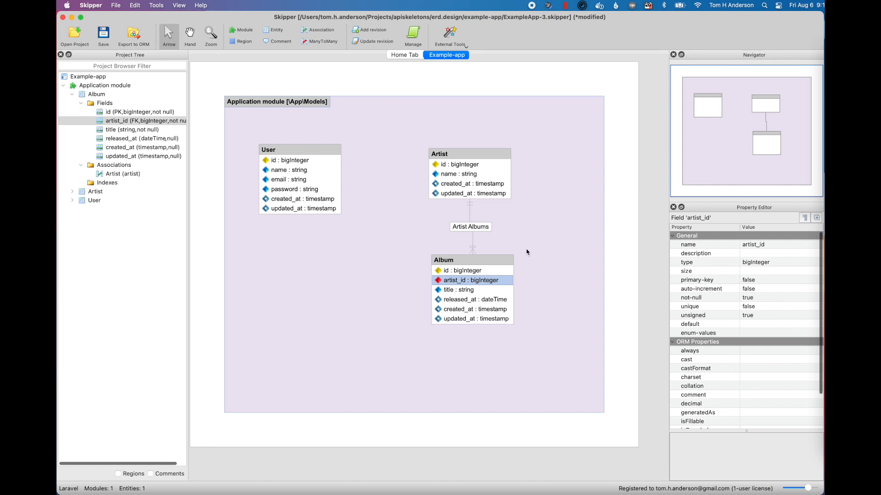
mouse_move(496, 230)
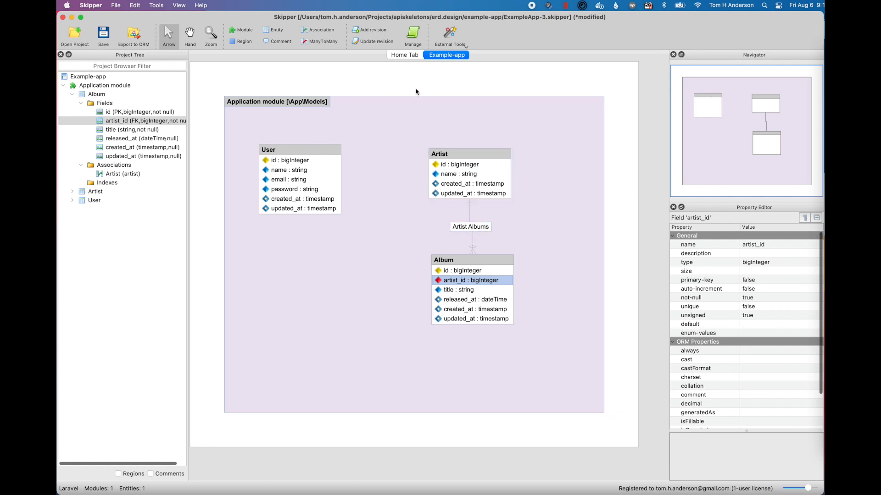
mouse_move(413, 71)
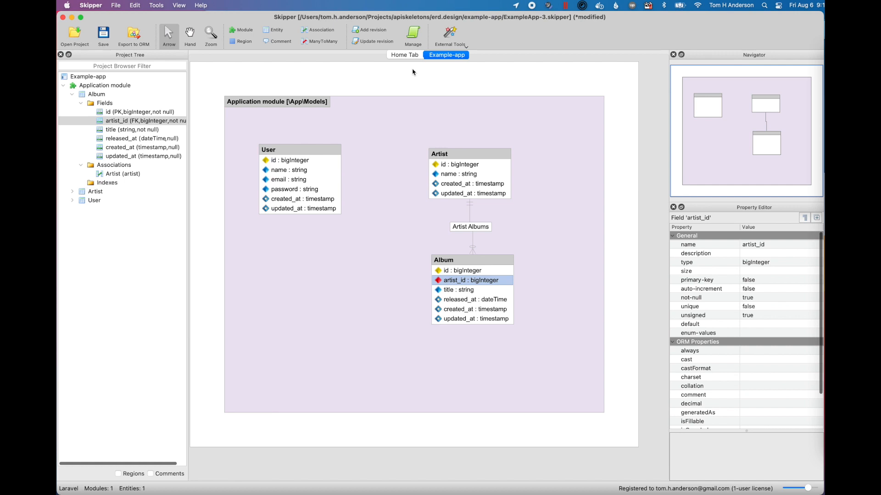
Create a first migration revision covering the module, entities and artist association.
left_click(412, 36)
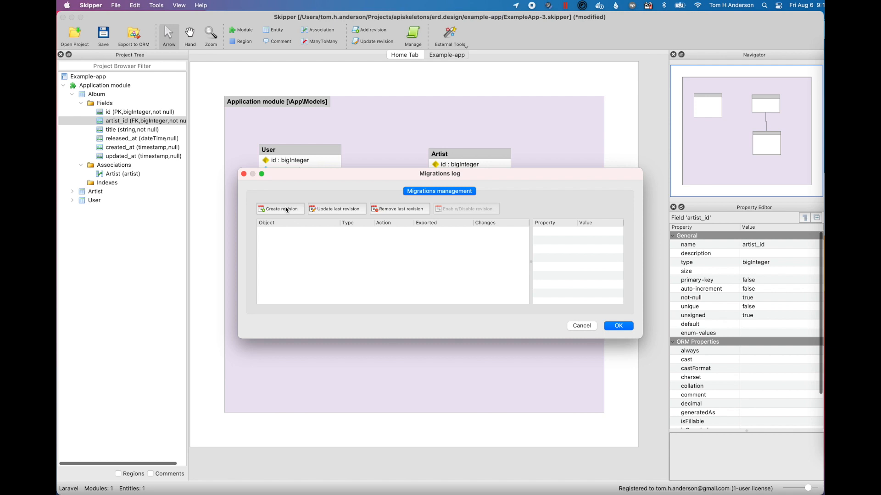
left_click(280, 208)
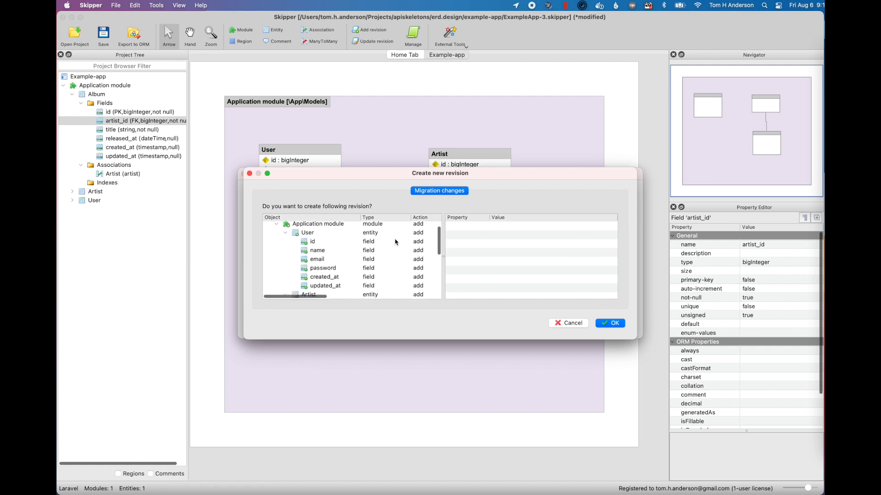
scroll("down", 3)
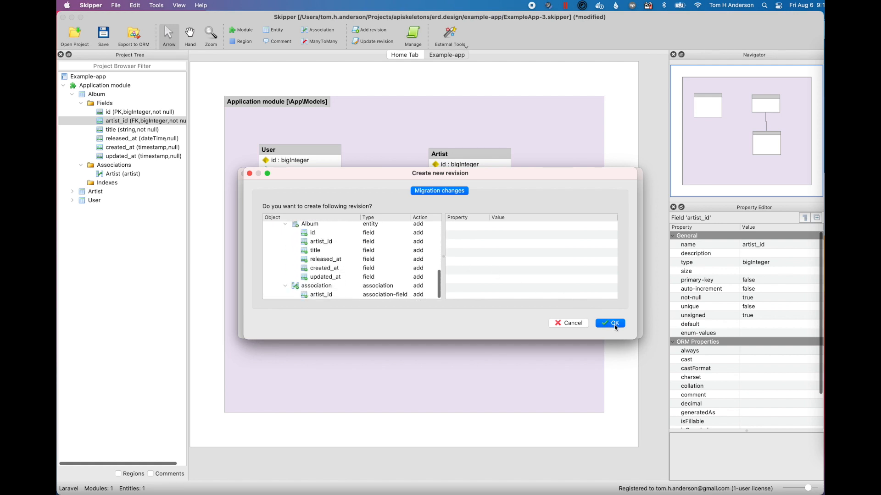
left_click(609, 323)
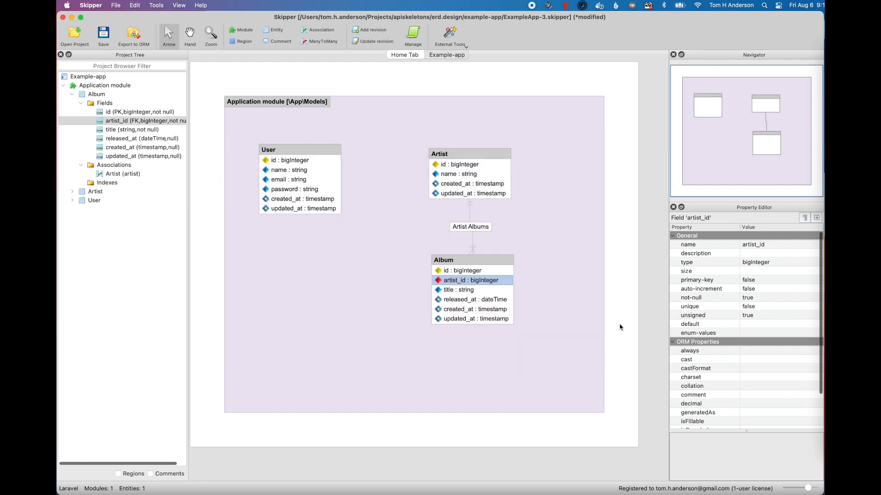
left_click(447, 54)
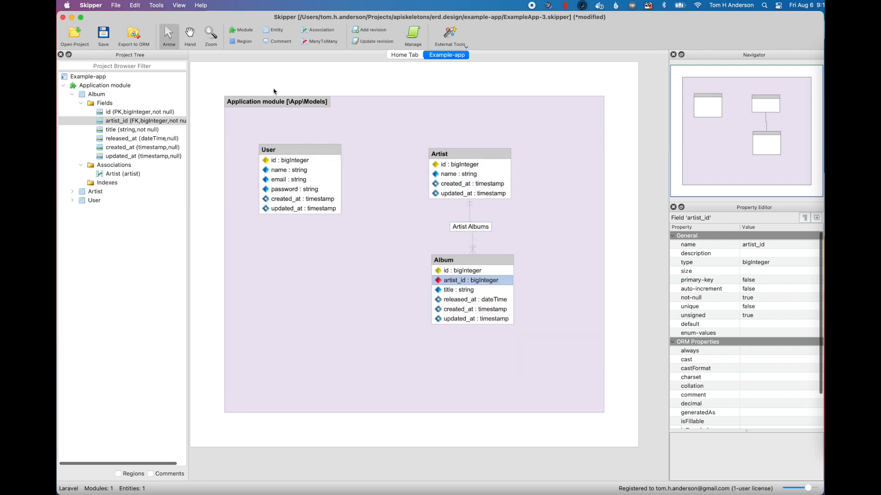
Run the Laravel export producing new model and AbstractModel files such as AbstractAlbum.php.
left_click(134, 35)
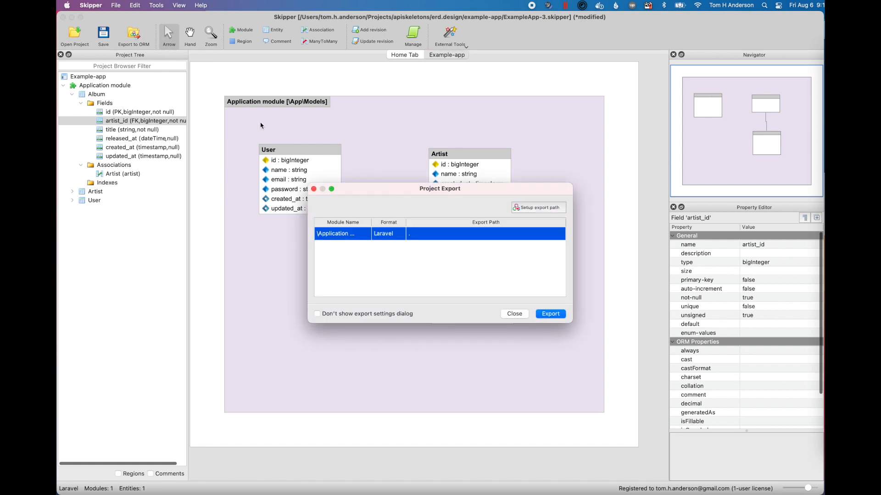
left_click(549, 313)
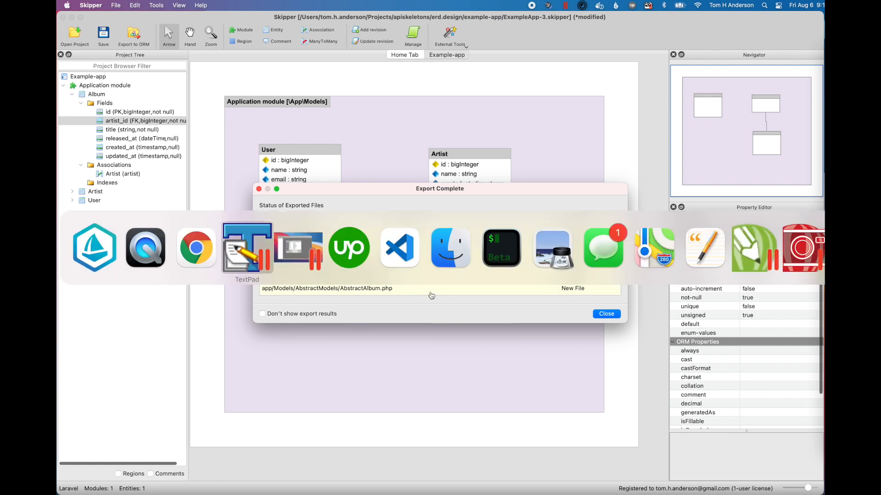
Open the skipper_migrations PHP file from database/migrations in TextPad and scroll through it.
left_click(246, 247)
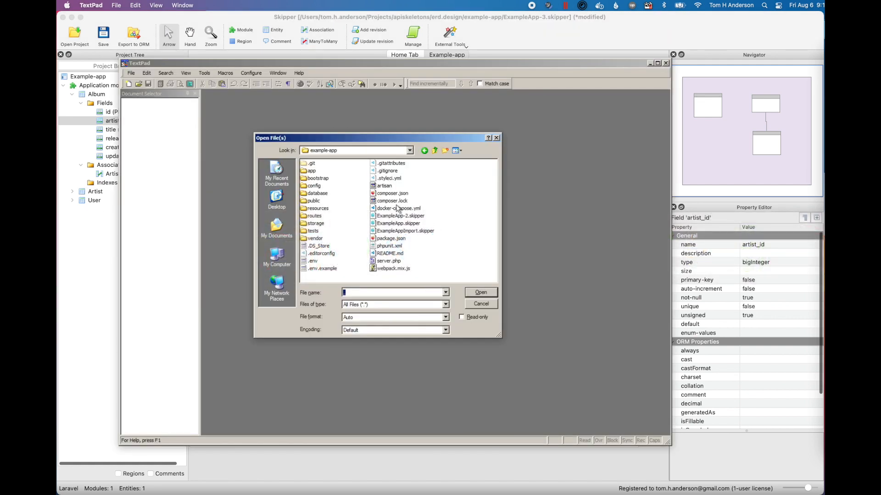
double_click(317, 194)
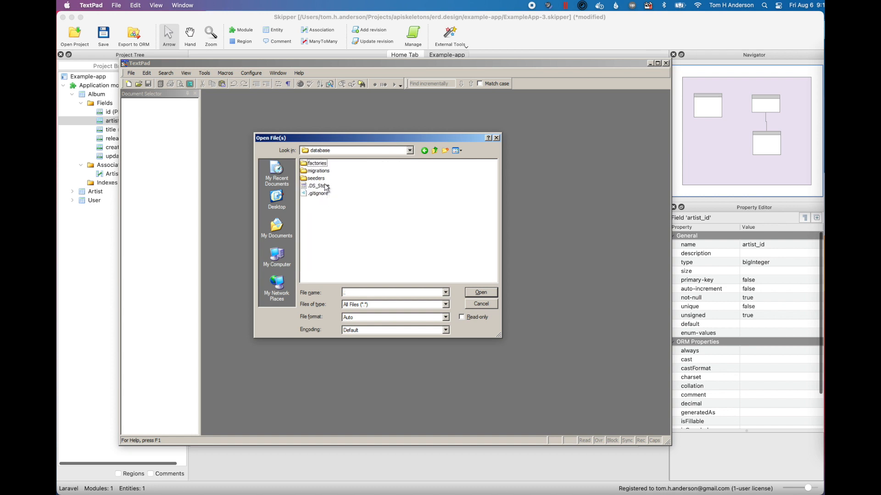
left_click(480, 291)
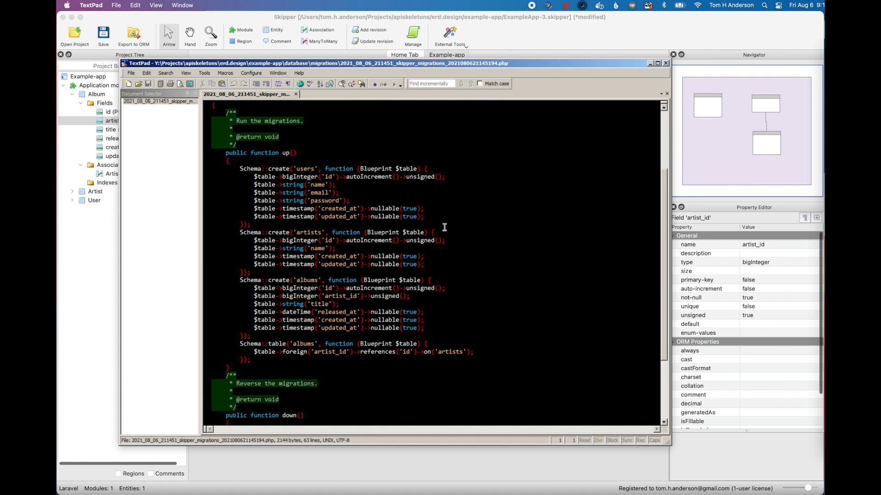
scroll("down", 3)
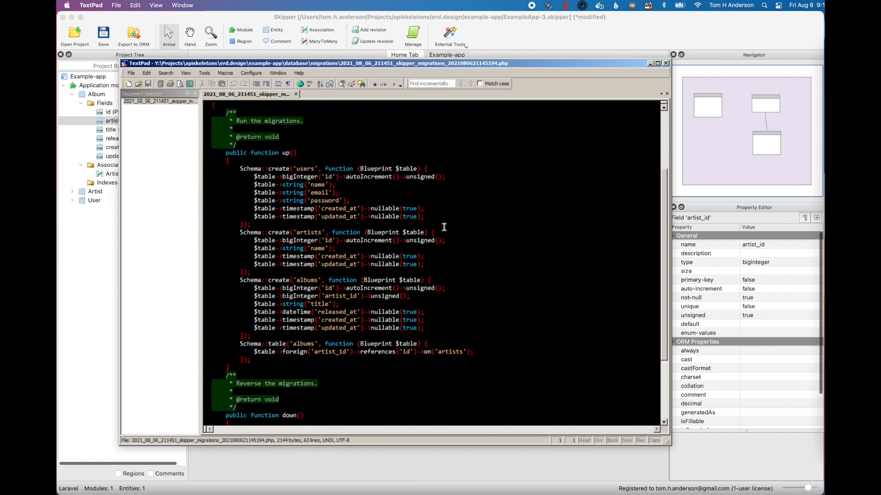
mouse_move(357, 348)
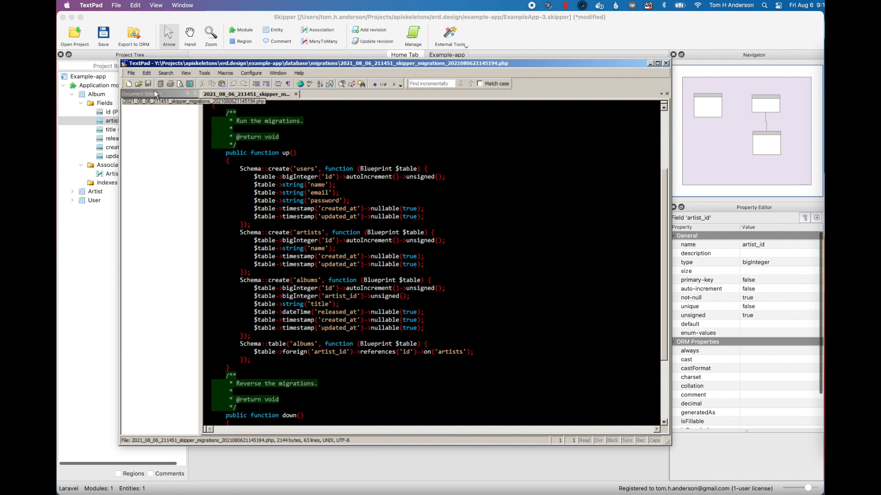
left_click(138, 83)
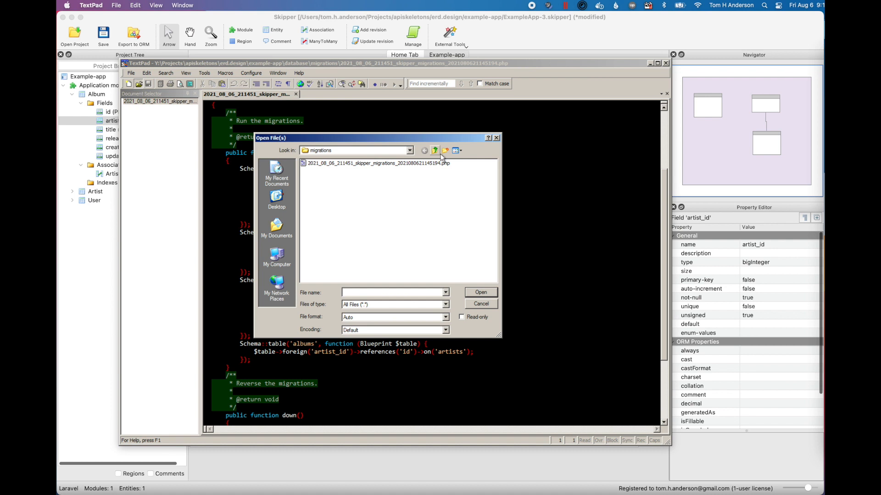
View Artist.php and AbstractArtist.php with its casts and albums hasMany relation.
left_click(434, 149)
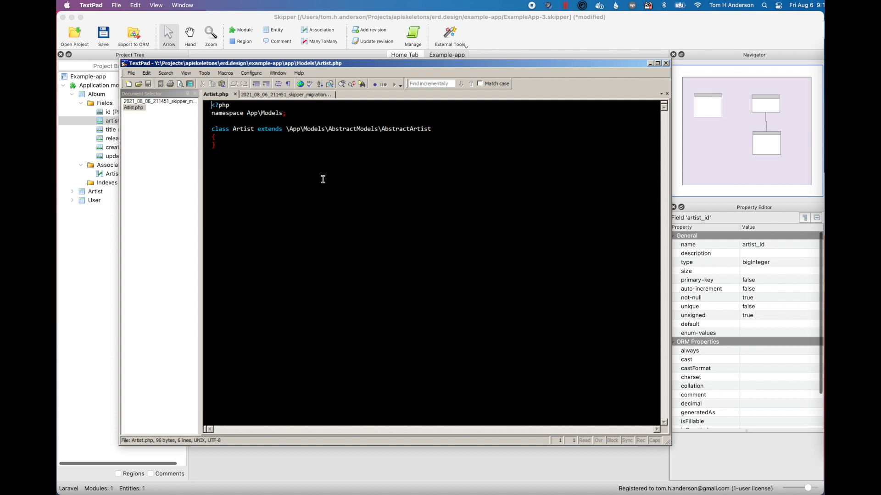
mouse_move(138, 83)
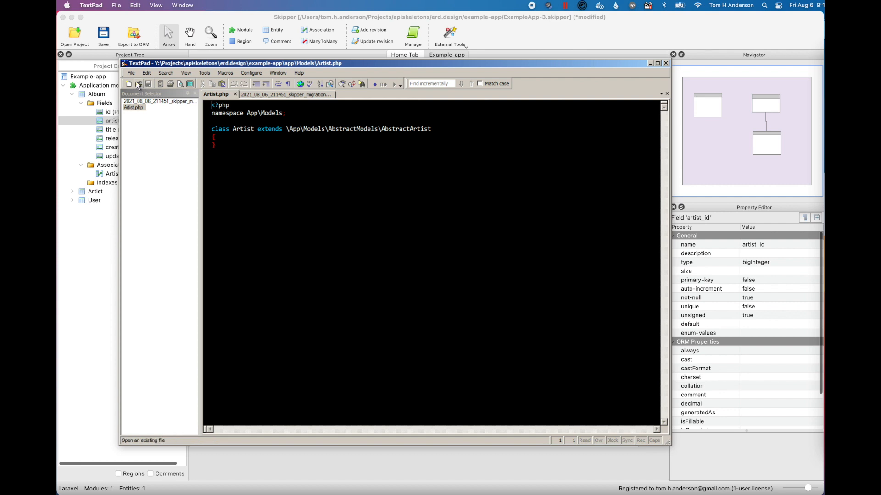
left_click(139, 83)
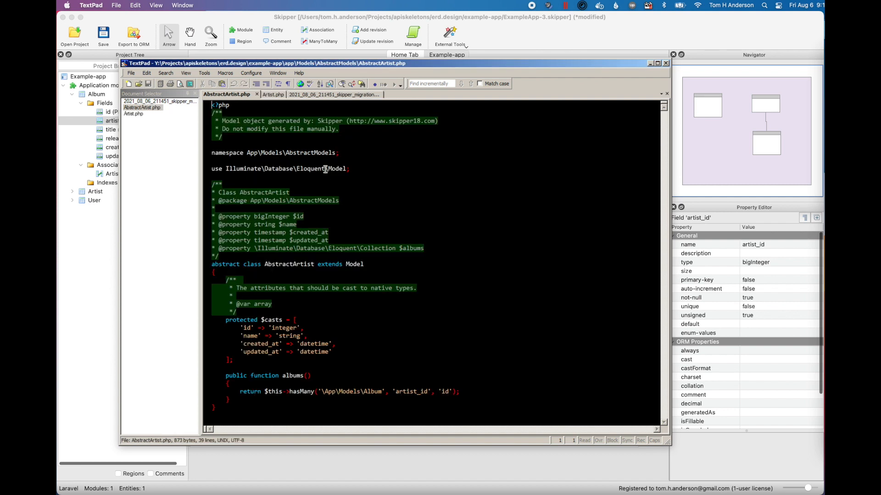
mouse_move(392, 202)
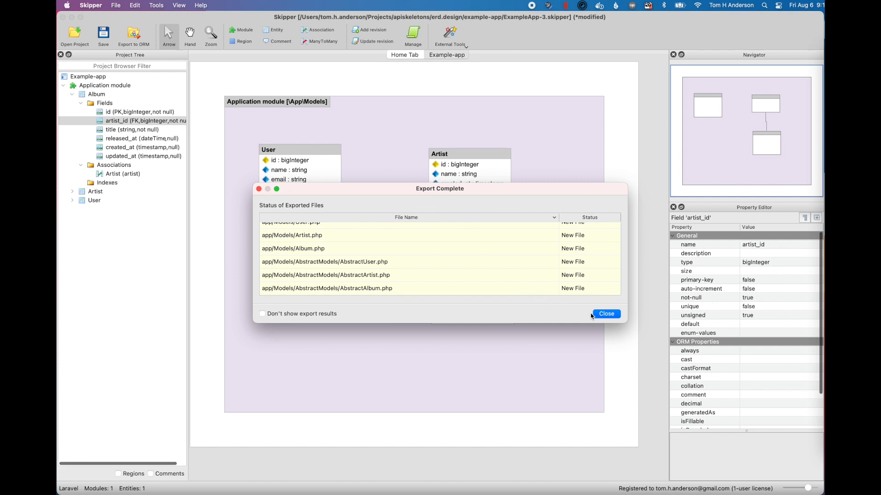
Join User and Album many-to-many through a new AlbumToUser entity positioned below User.
left_click(606, 313)
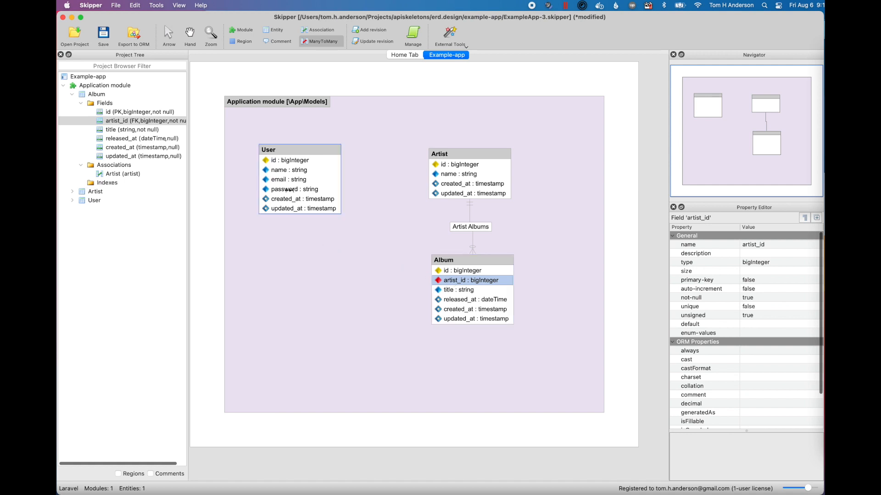
left_click(321, 42)
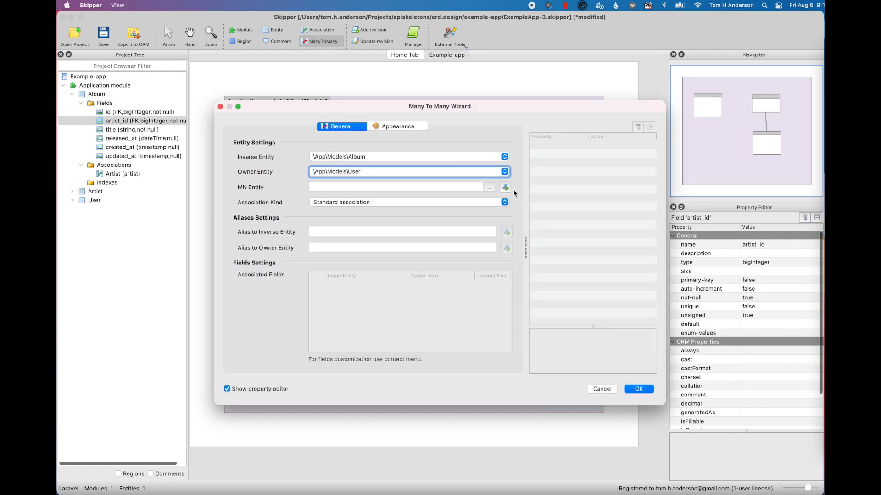
left_click(503, 187)
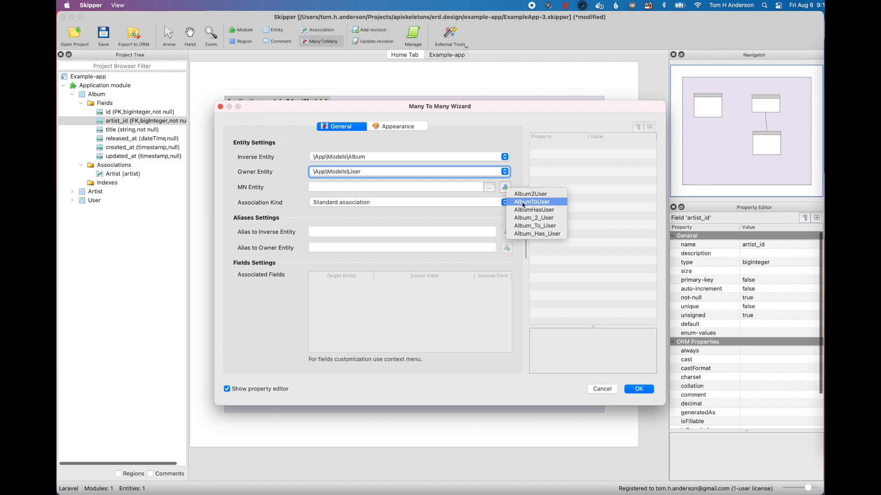
left_click(531, 202)
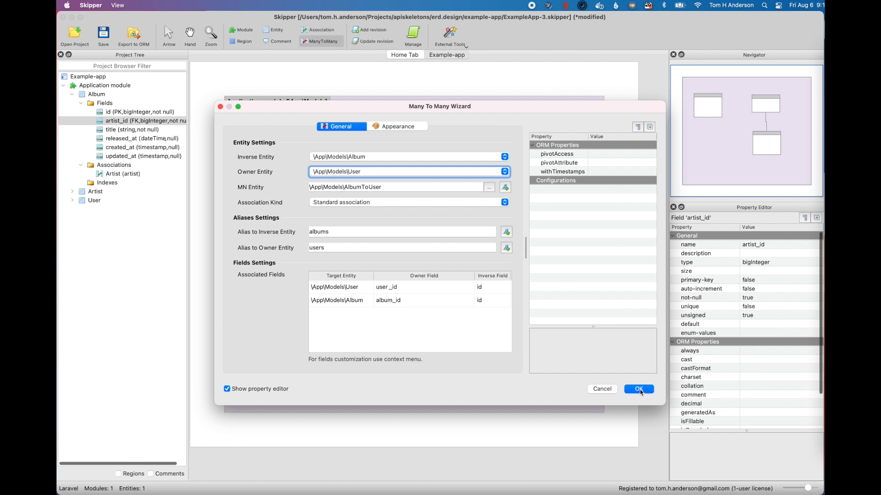
left_click(639, 389)
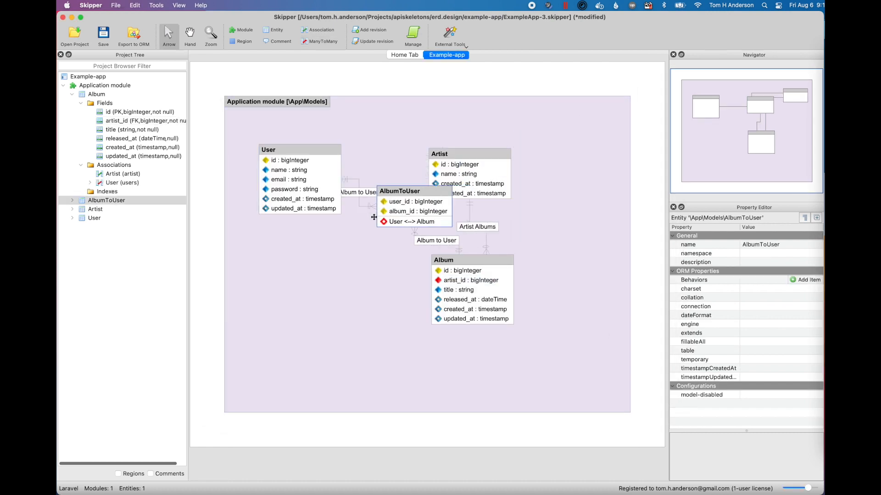
left_click_drag(399, 191, 324, 274)
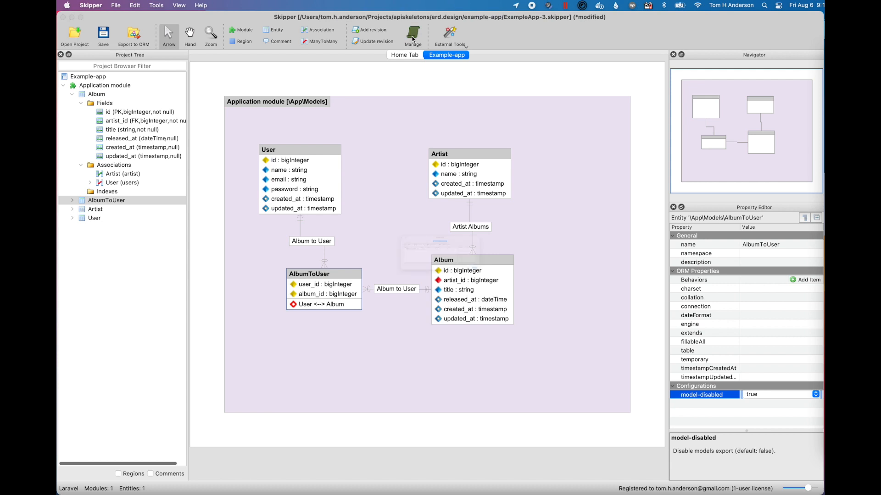
Create a second migration revision capturing the 8 new changes.
left_click(412, 34)
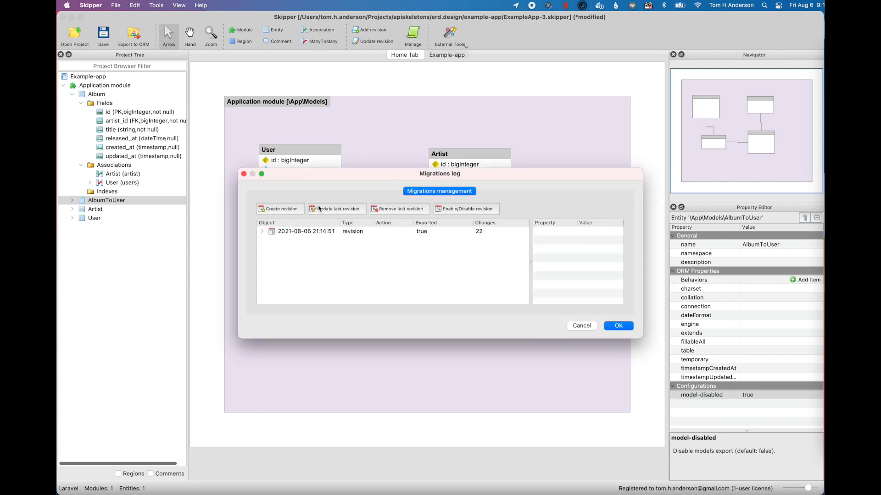
left_click(279, 209)
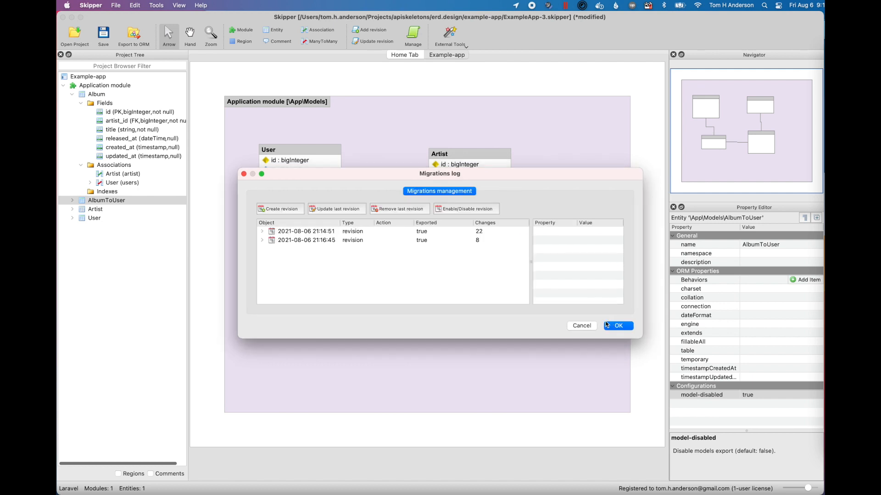
left_click(617, 325)
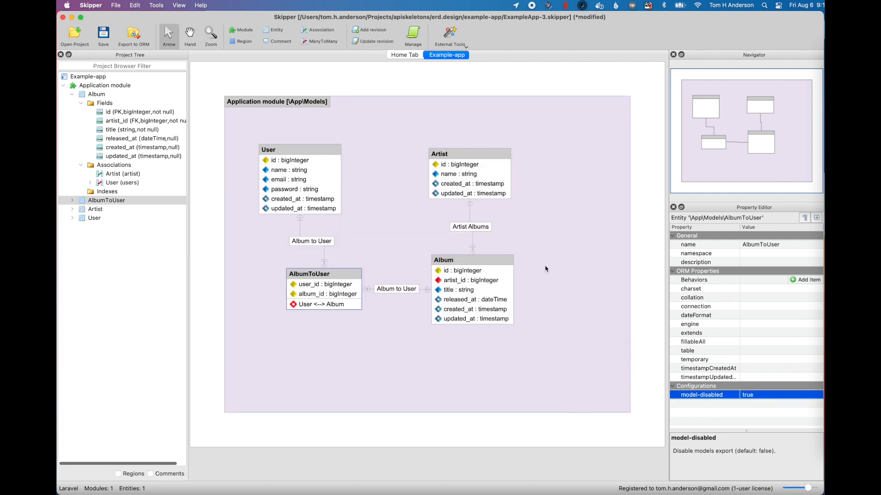
Export the project to Laravel again.
left_click(134, 35)
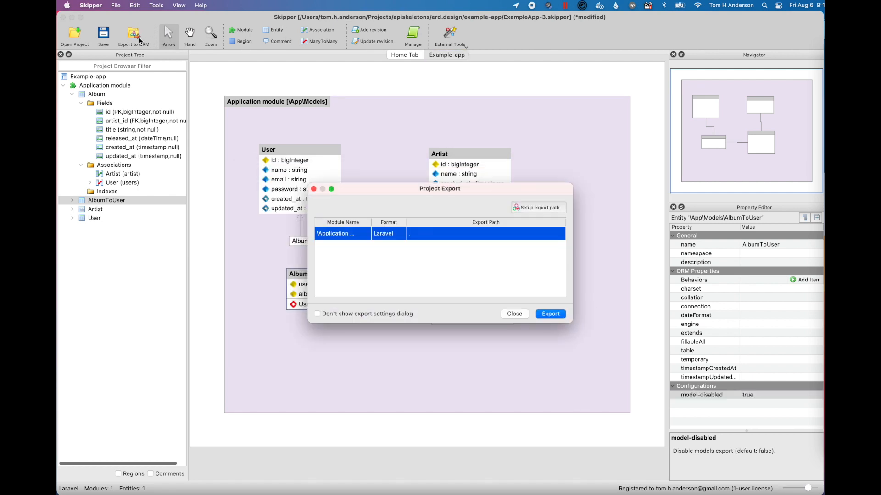
left_click(549, 314)
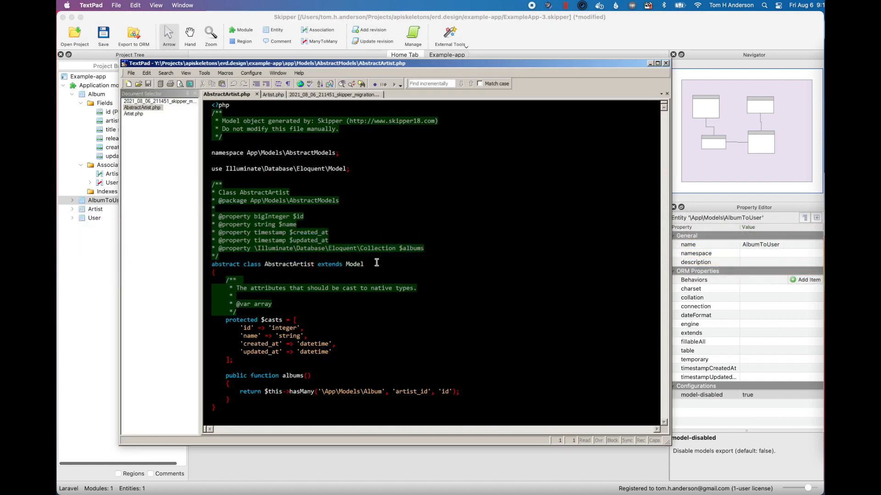
Review the new album_to_user migration and compare it with the earlier migration.
left_click(318, 93)
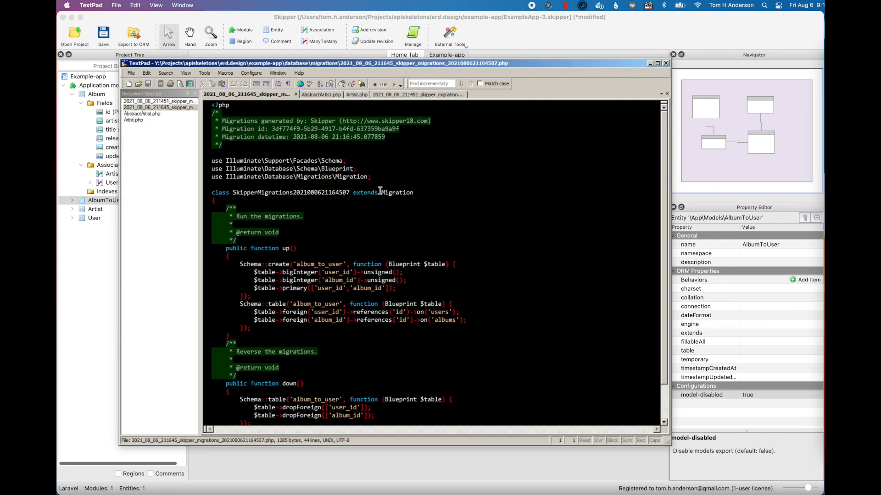
scroll("down", 3)
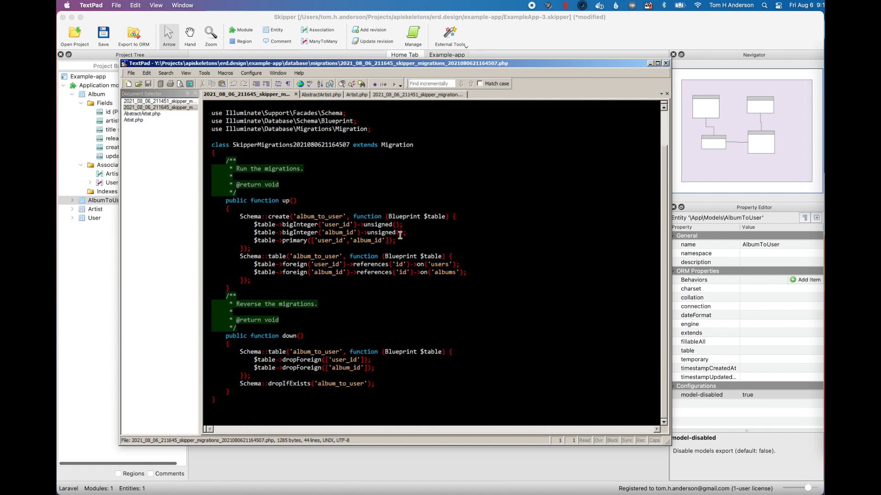
left_click(415, 94)
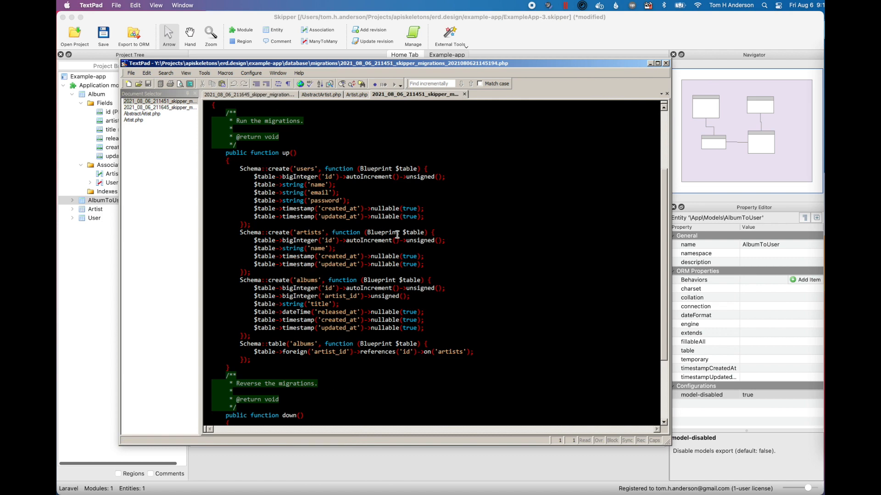
View AbstractAlbum.php and AbstractUser.php with their belongsToMany relations.
left_click(132, 73)
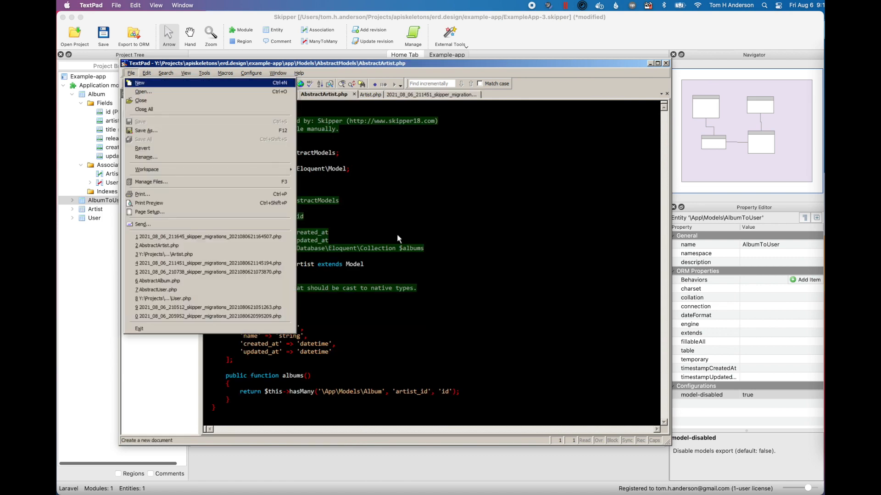
left_click(142, 92)
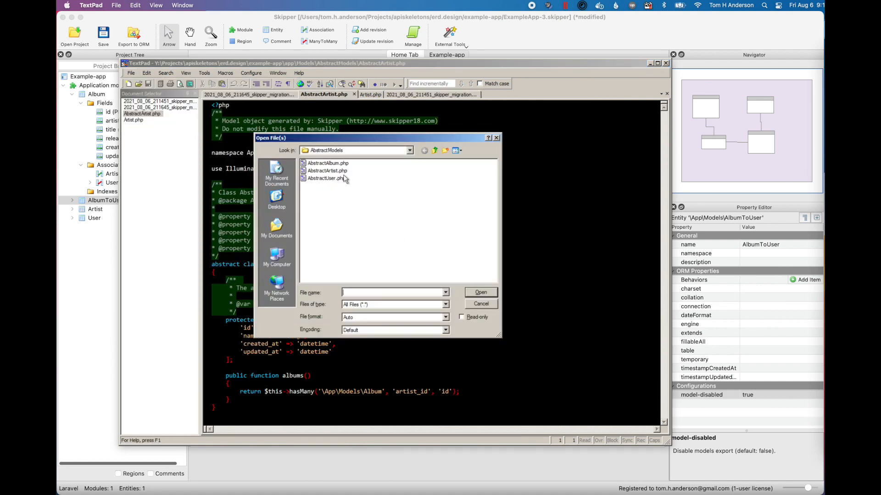
double_click(327, 164)
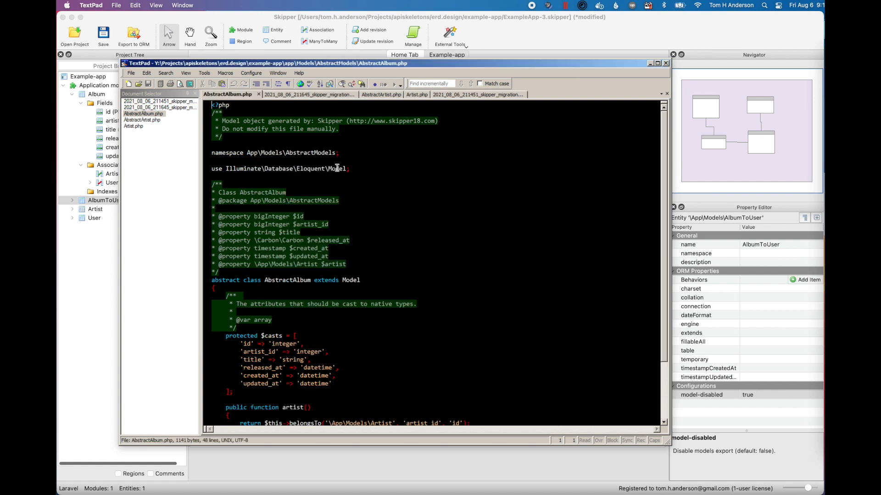
scroll("down", 3)
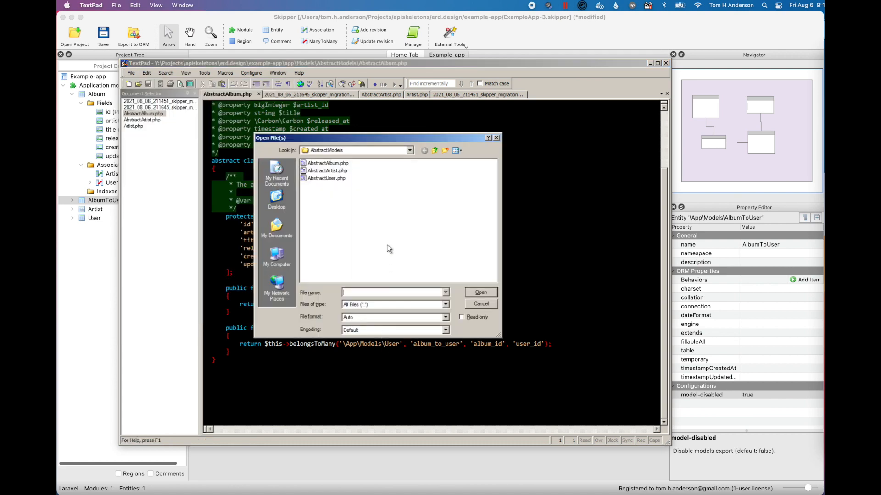
double_click(328, 178)
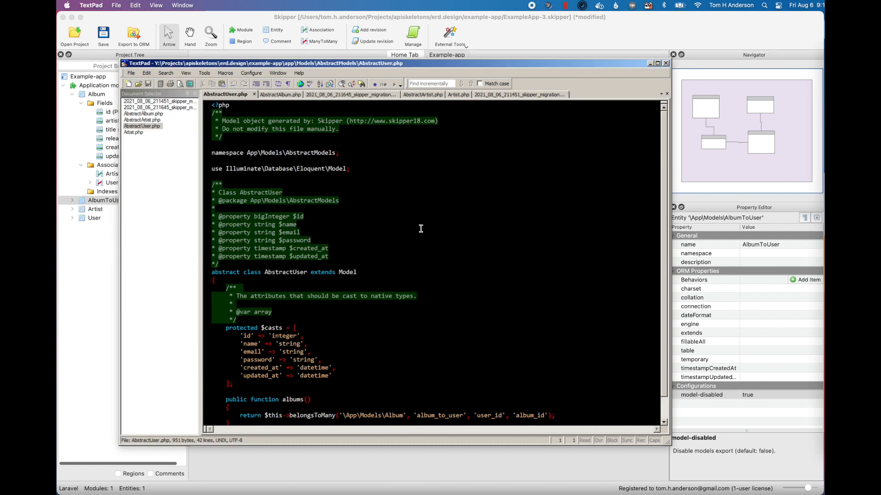